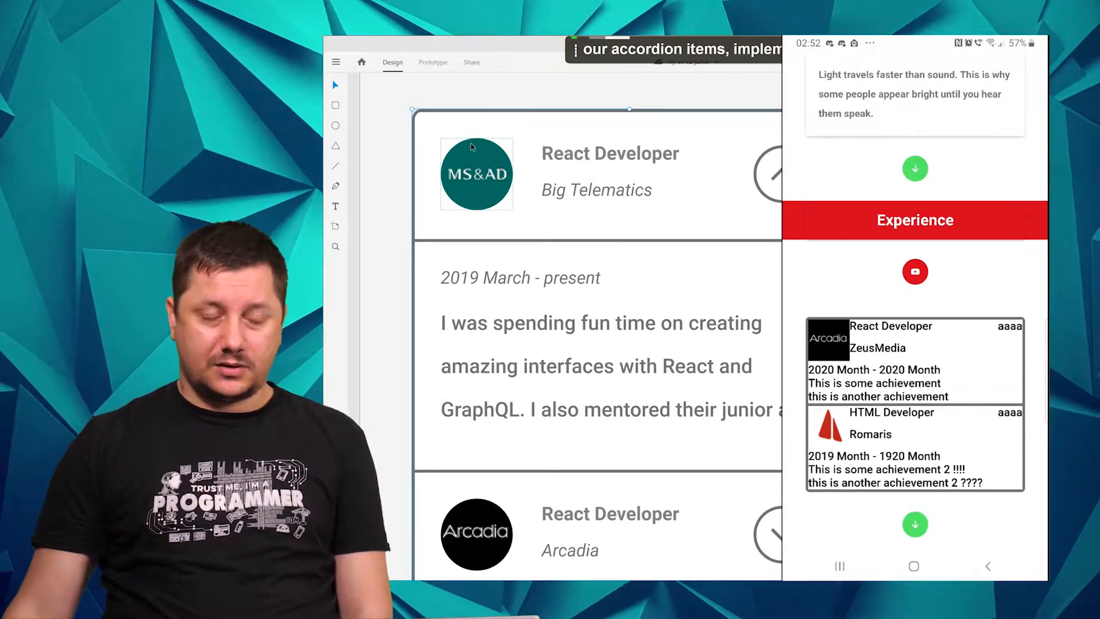
Inspect the round MS&AD logo in the XD design, then bring VS Code to the front
double_click(477, 173)
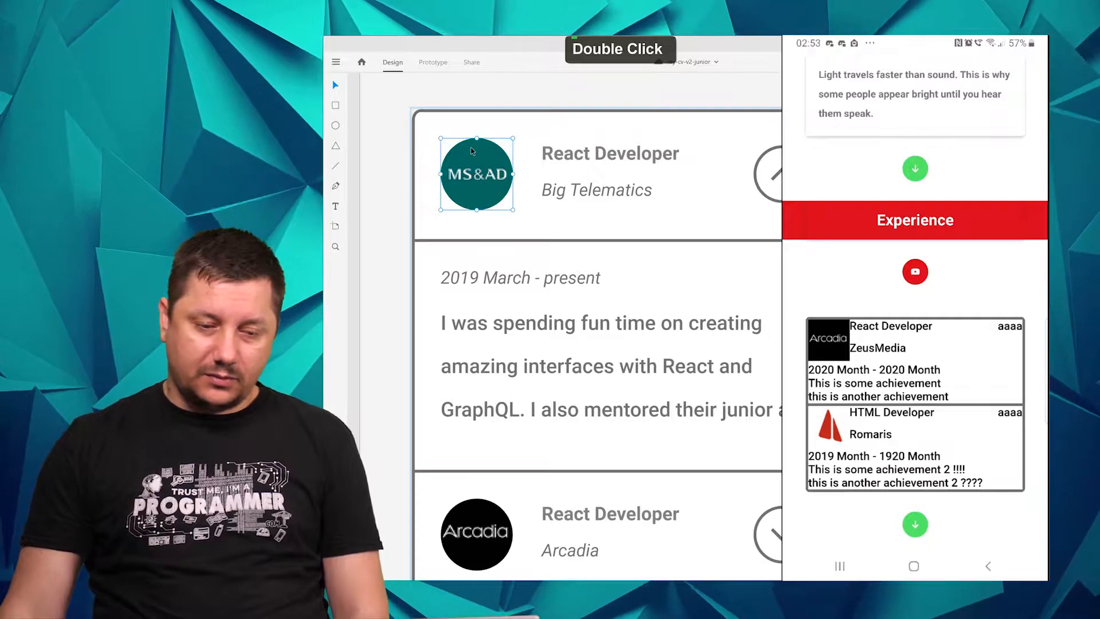
key("alt")
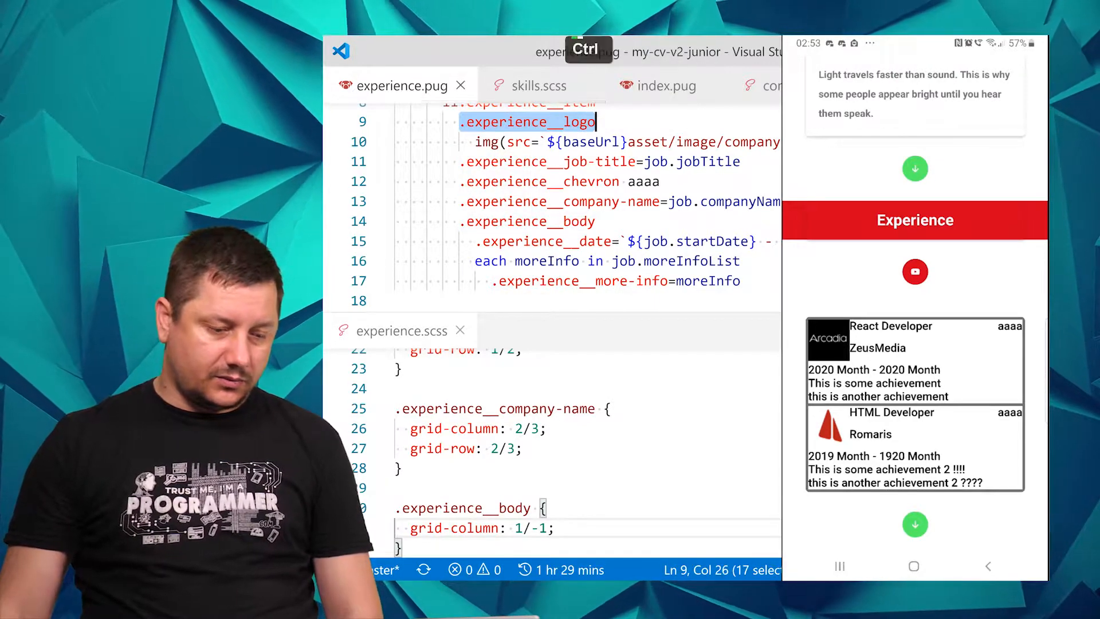
Give the logo img in experience.pug a width of 50
scroll("down", 3)
type("img {")
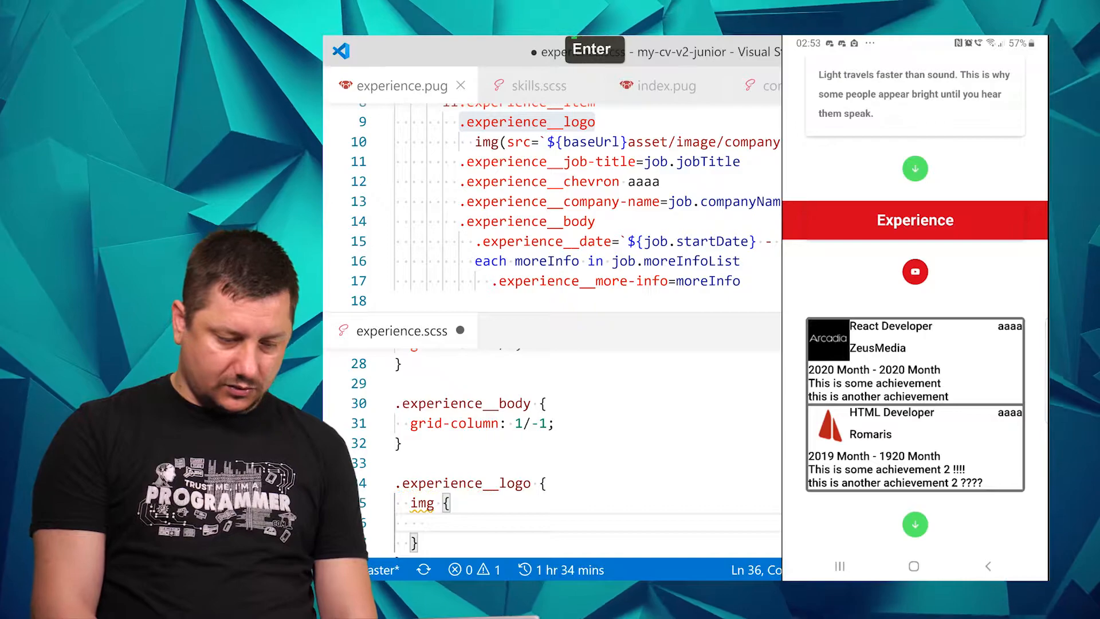
type("border-d")
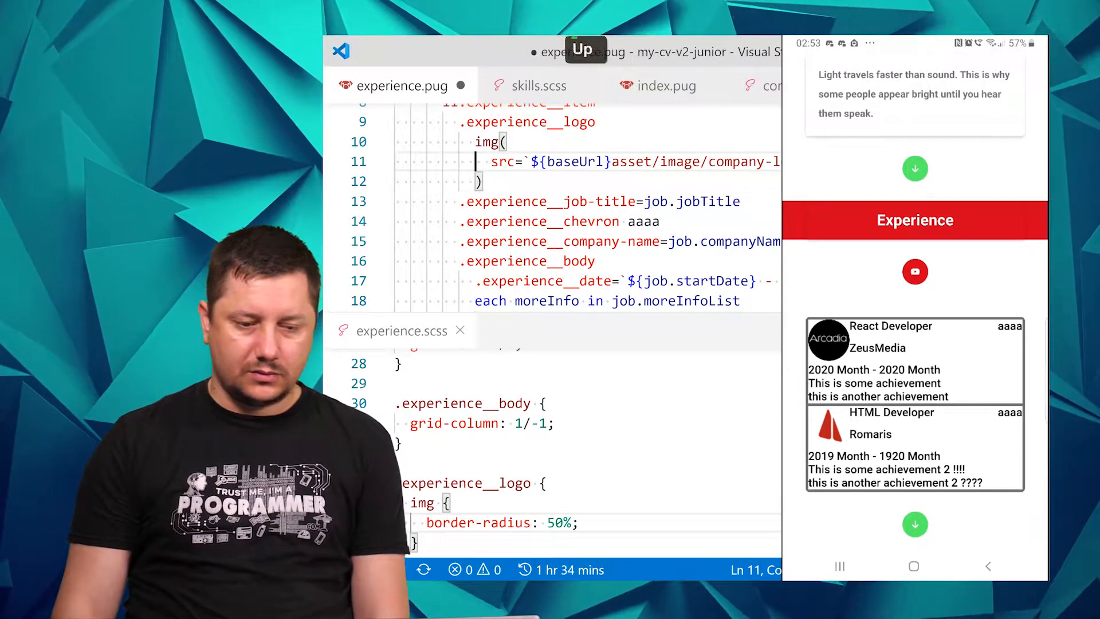
type("width=\"to")
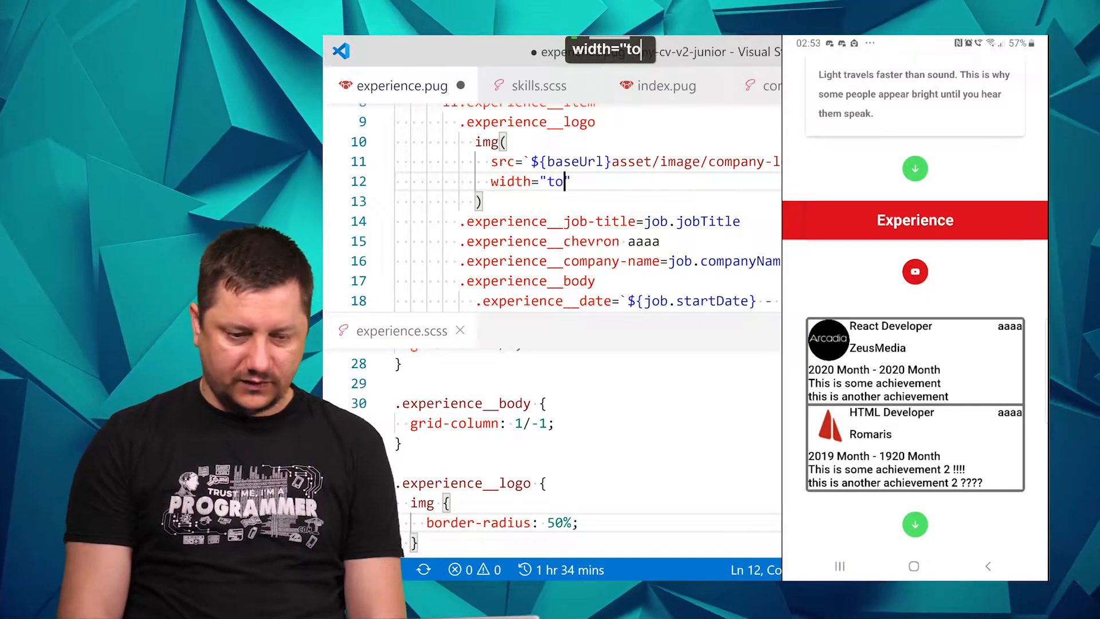
type("50")
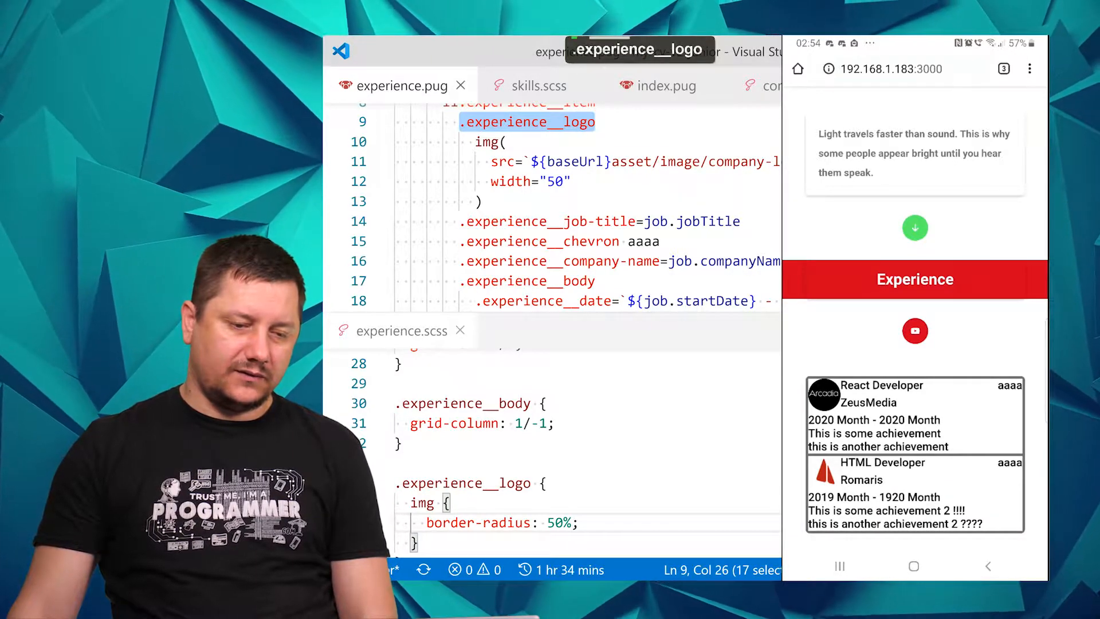
Add an .experience__logo-image rule with border-radius 50% so logos render round
type(".experience__logo")
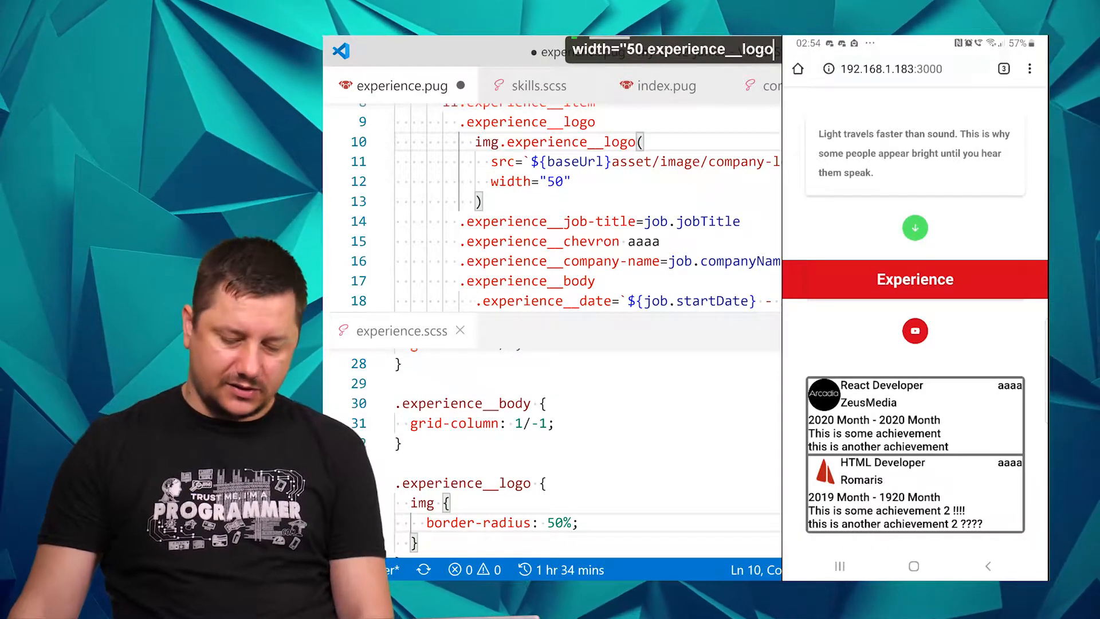
type("-")
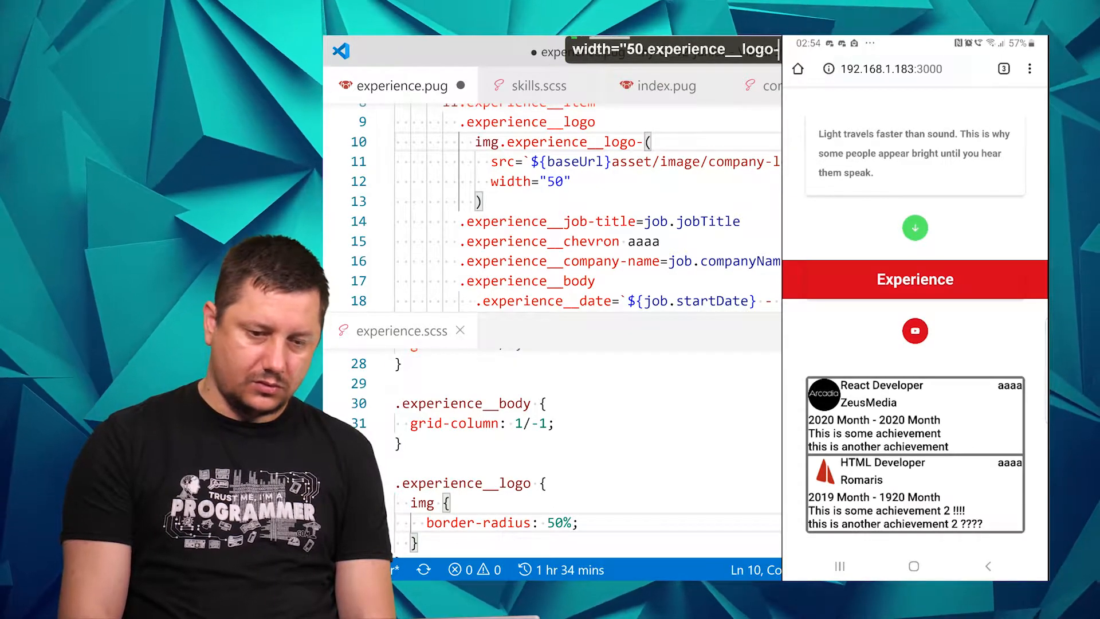
type("image")
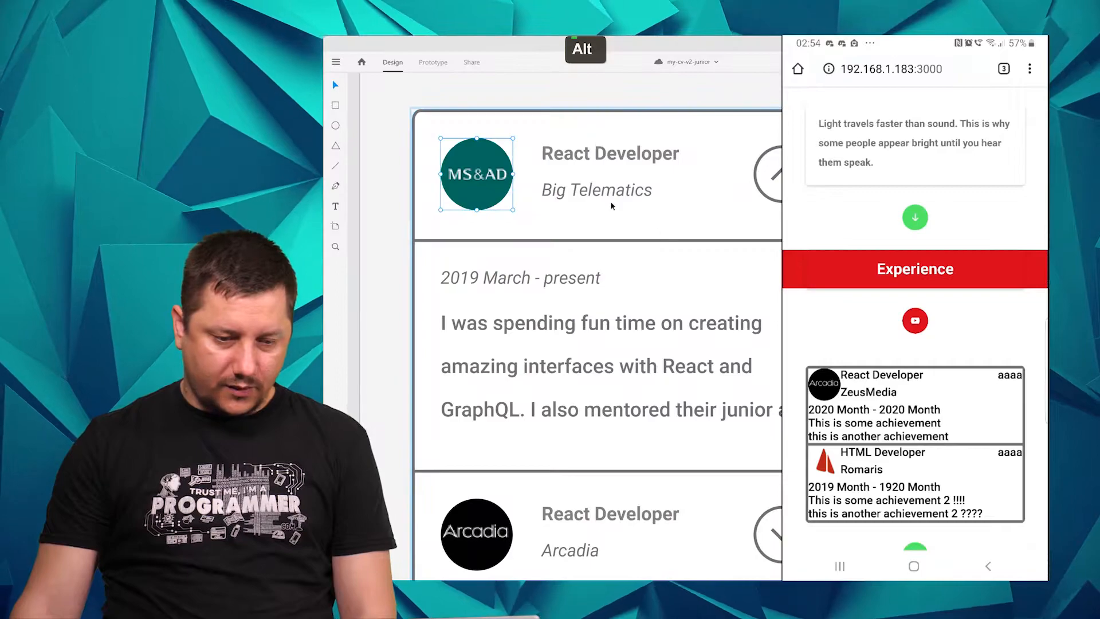
Measure the gap from the MS&AD logo to the job title in XD, then return to VS Code
left_click(609, 153)
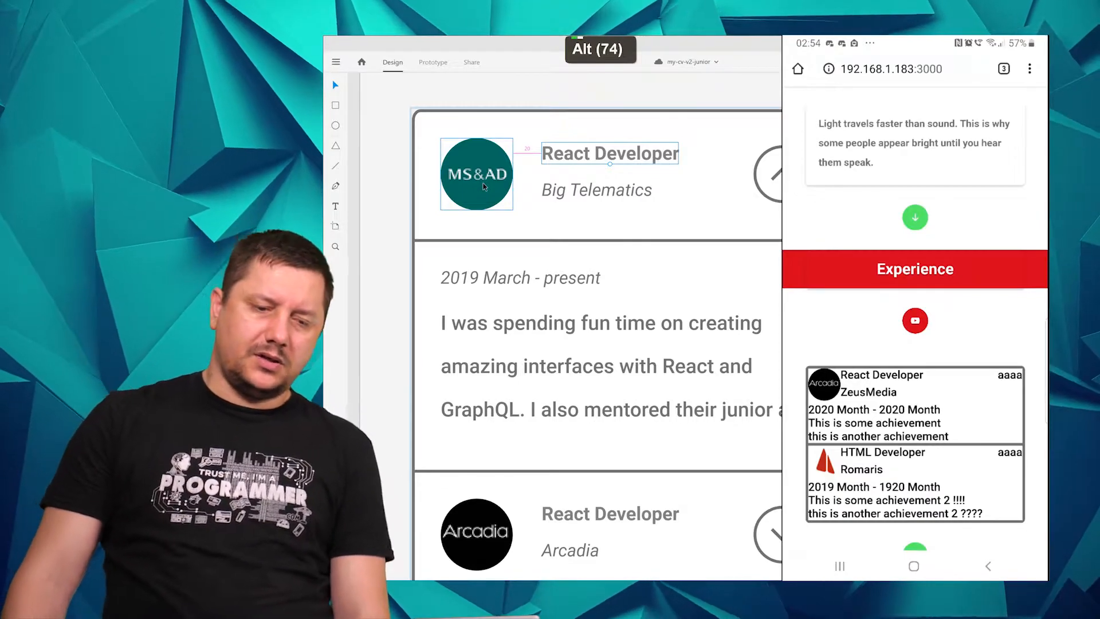
key("alt+tab")
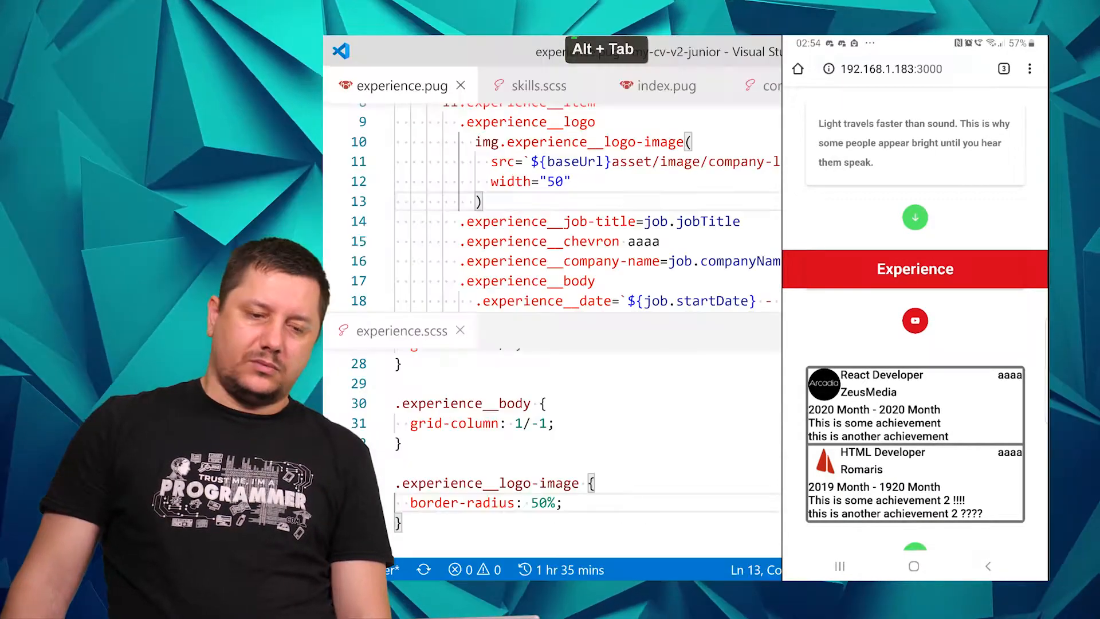
Give .experience__logo-image a 20px margin, correcting padding to margin
scroll("up", 3)
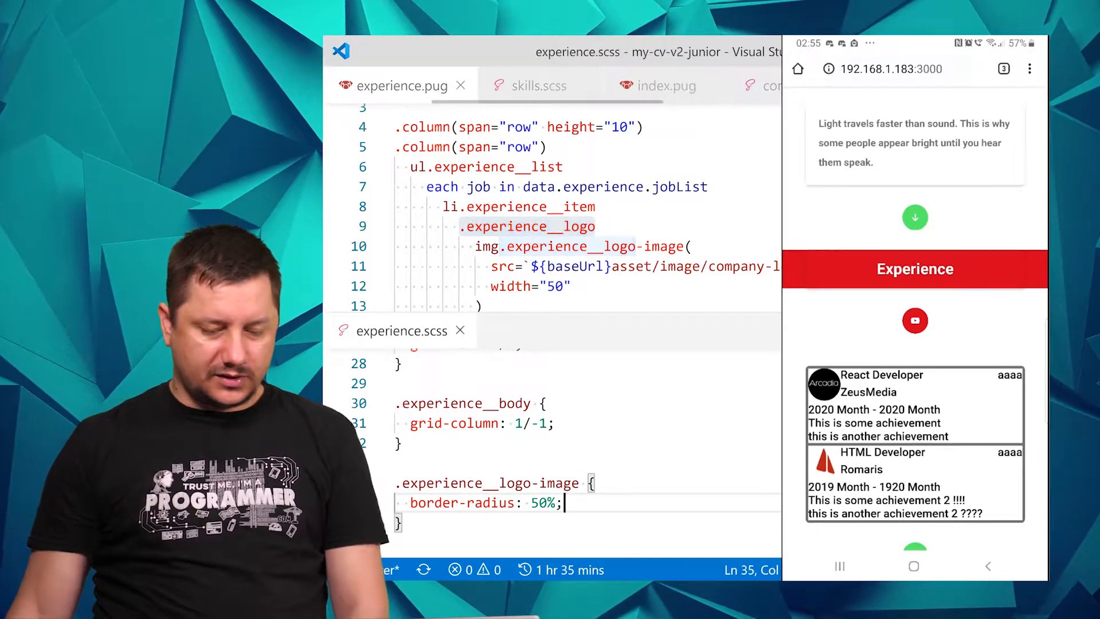
type("padding: 20px;")
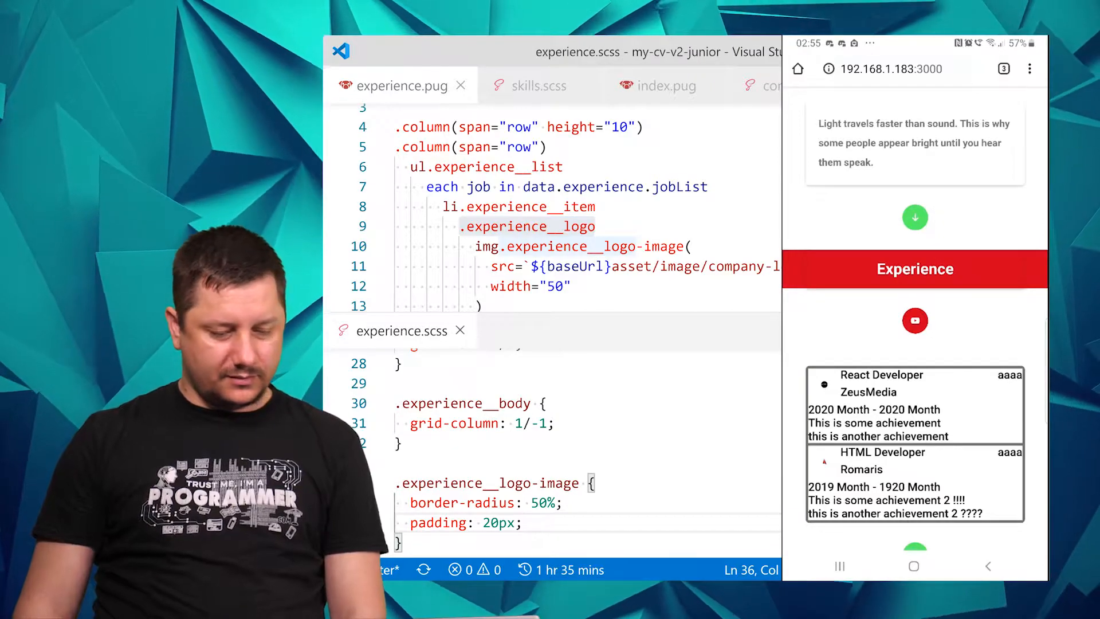
double_click(436, 523)
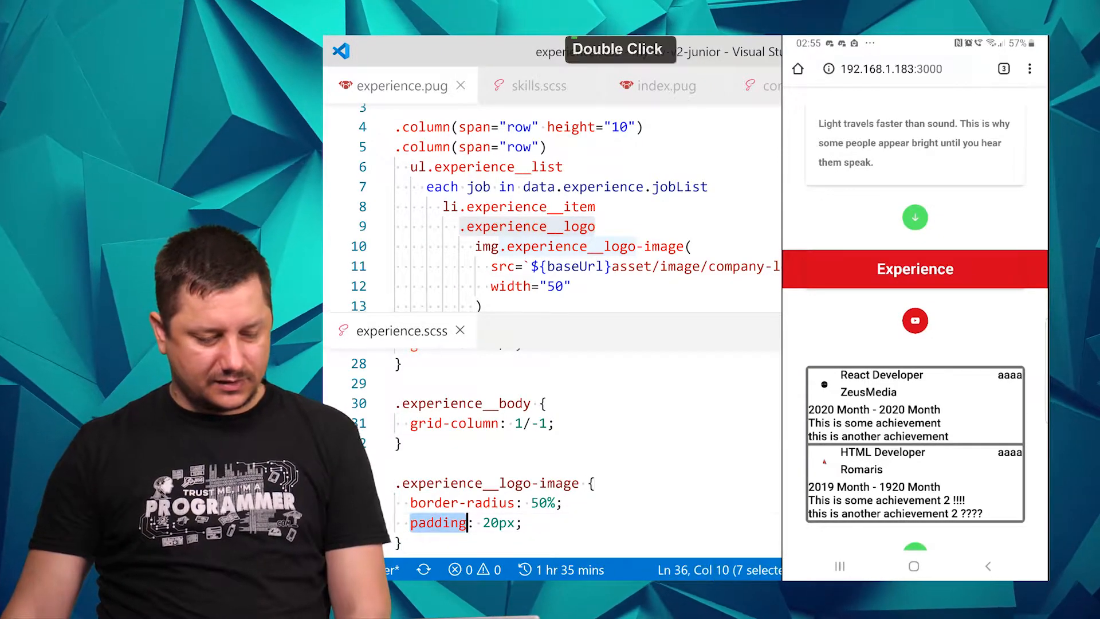
type("margin")
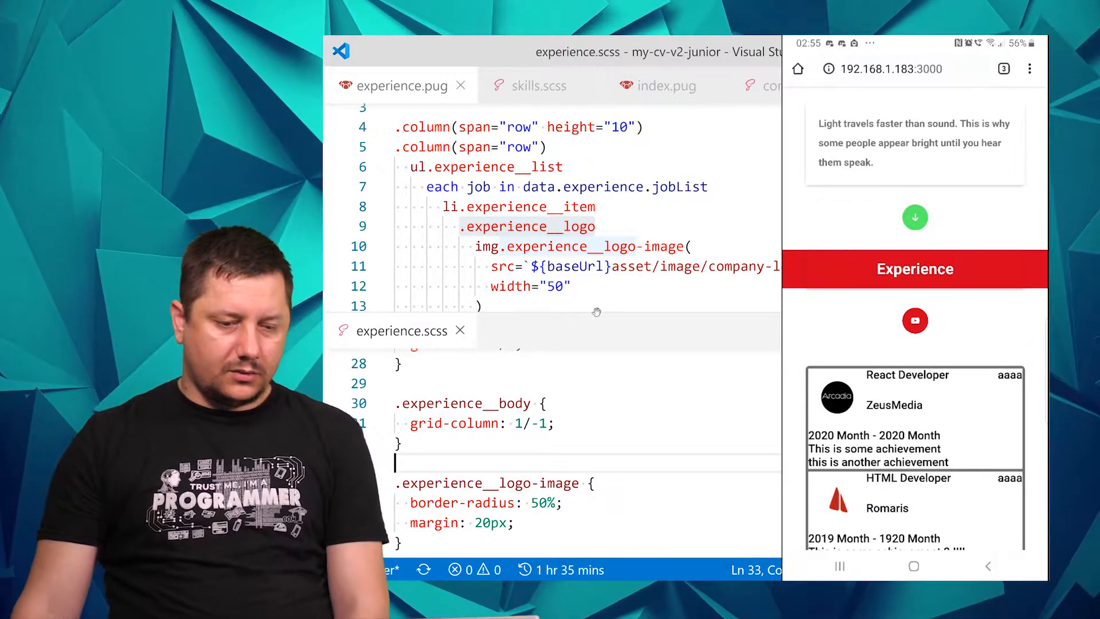
scroll("down", 3)
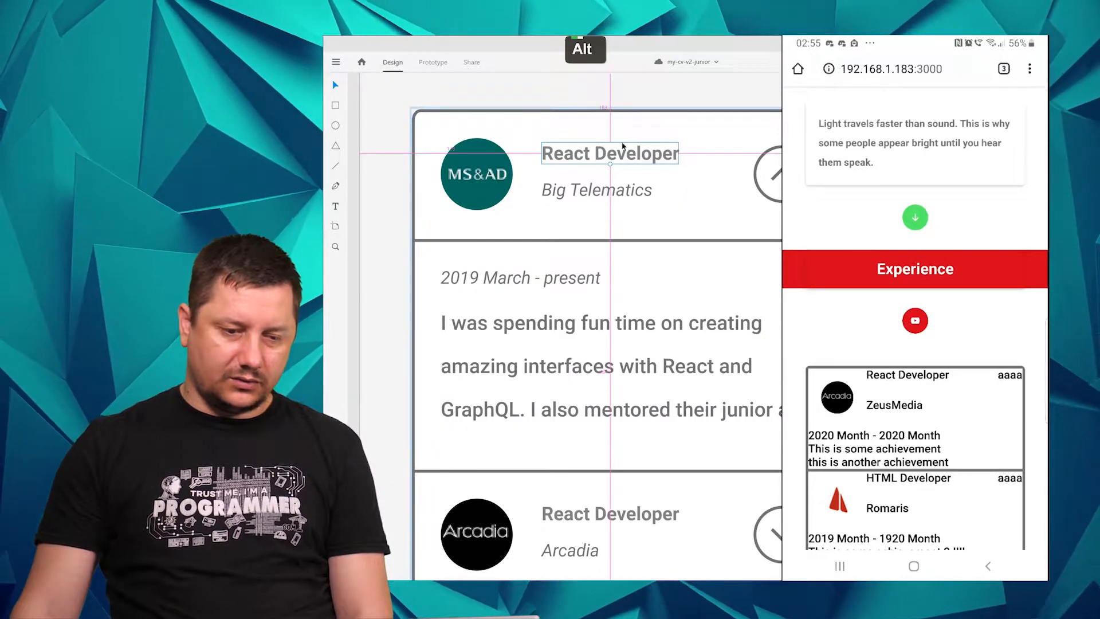
Measure spacing around the job title, chevron and company name in XD, then return to VS Code
left_click(596, 189)
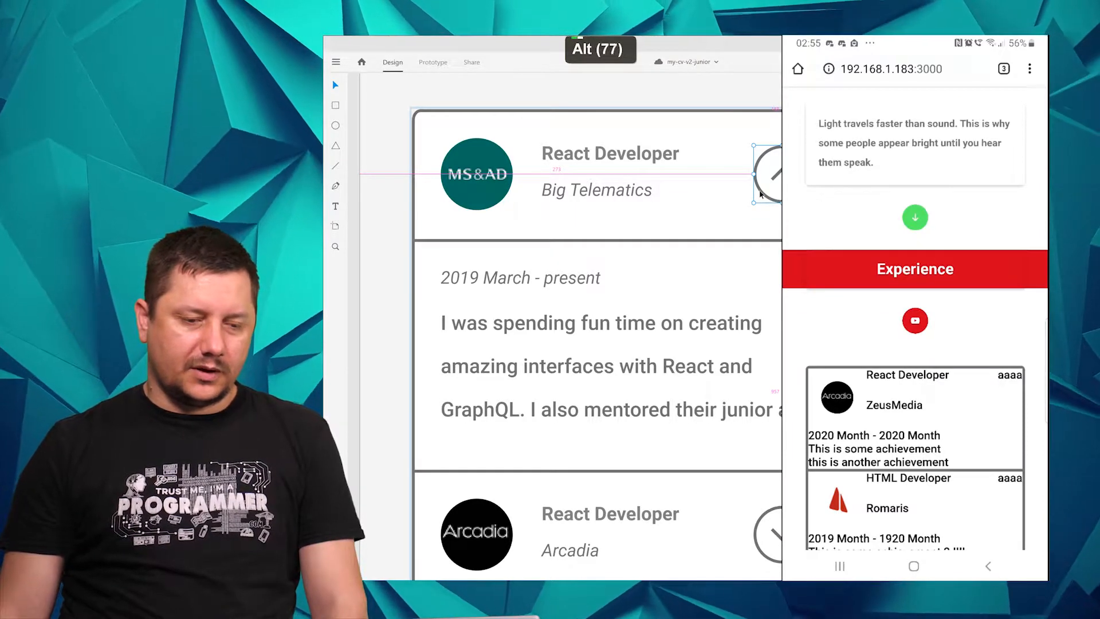
left_click(610, 154)
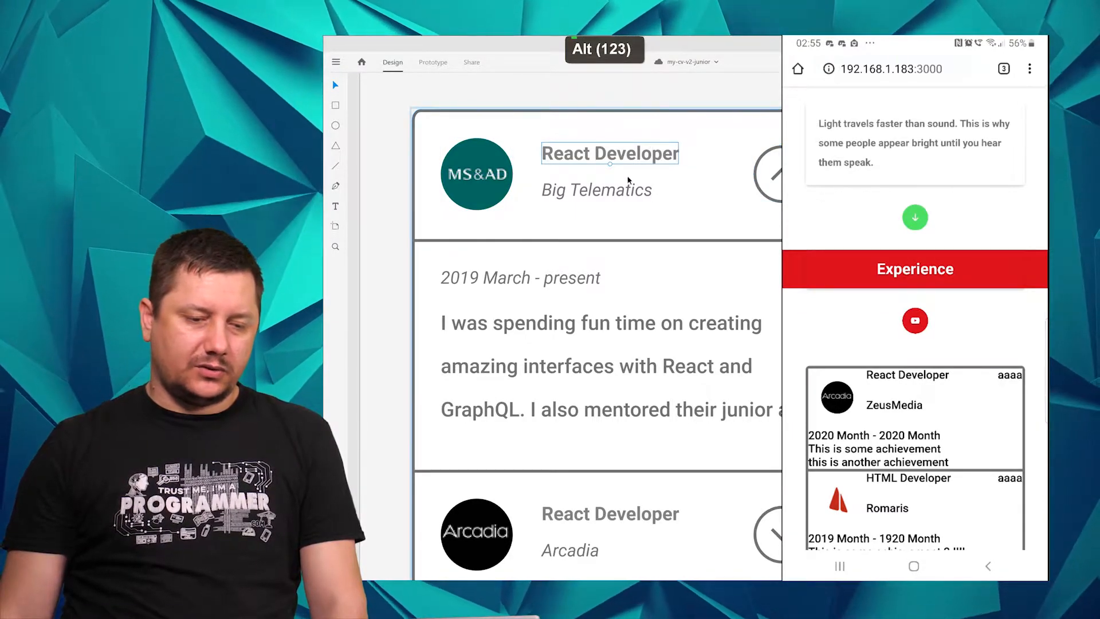
left_click(595, 189)
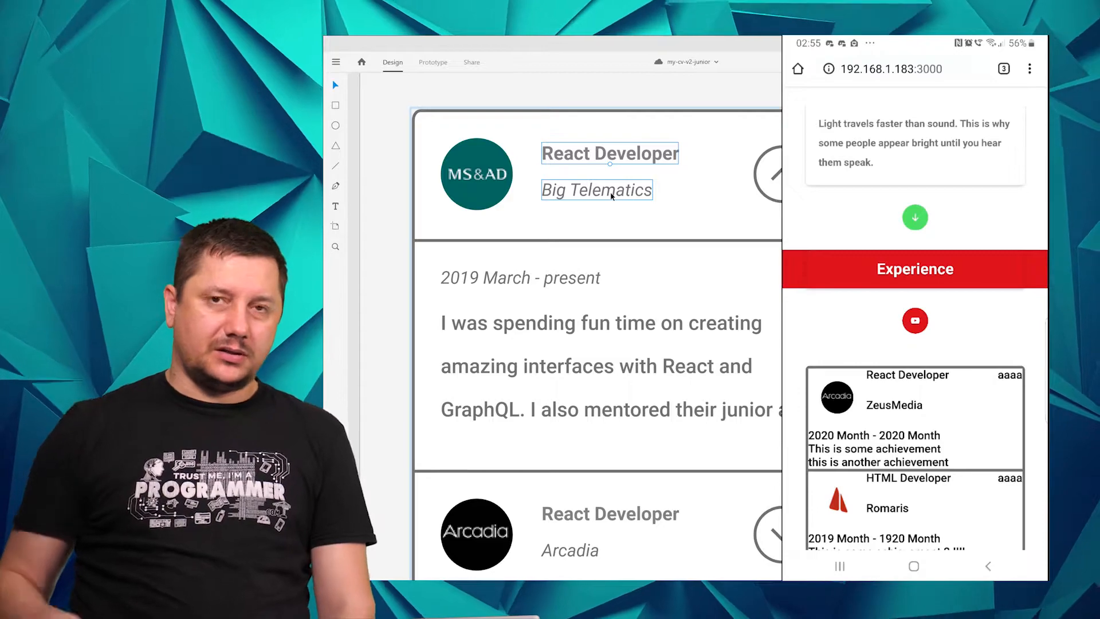
key("Alt+Tab")
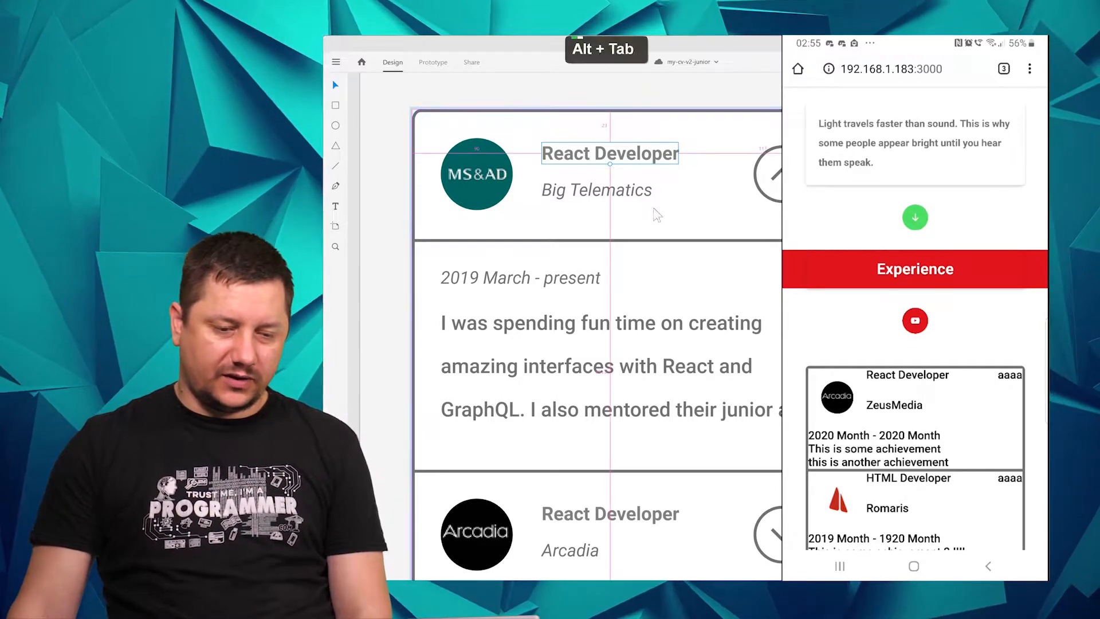
key("alt+tab")
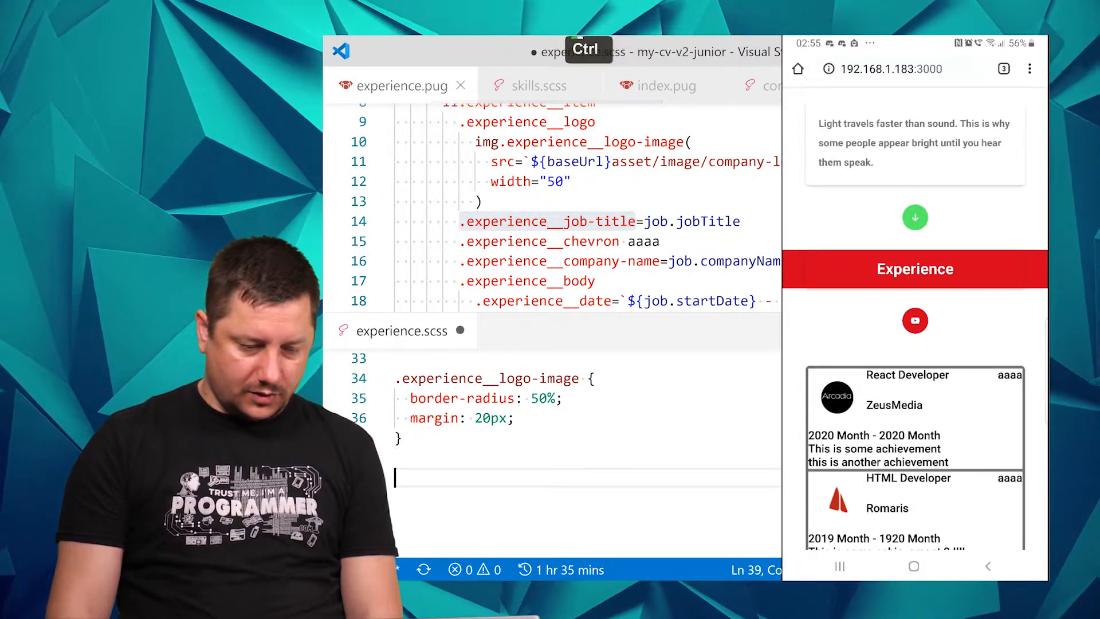
Add 20px margins to the job-title rule and a duplicated company-name rule with margin-bottom
type("margin-top: 20")
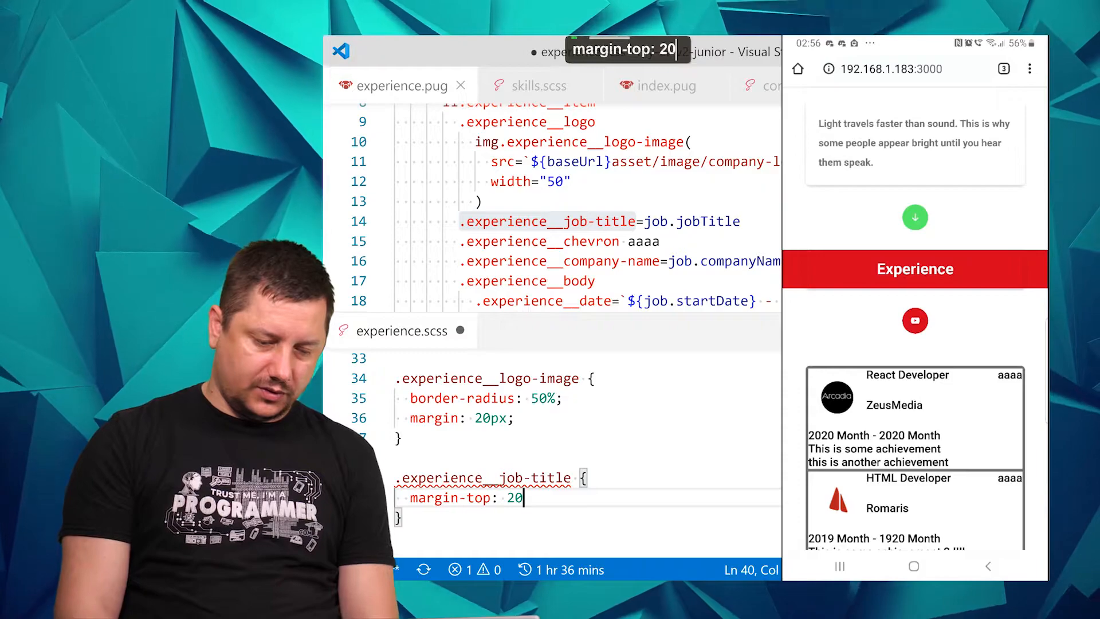
type("px;")
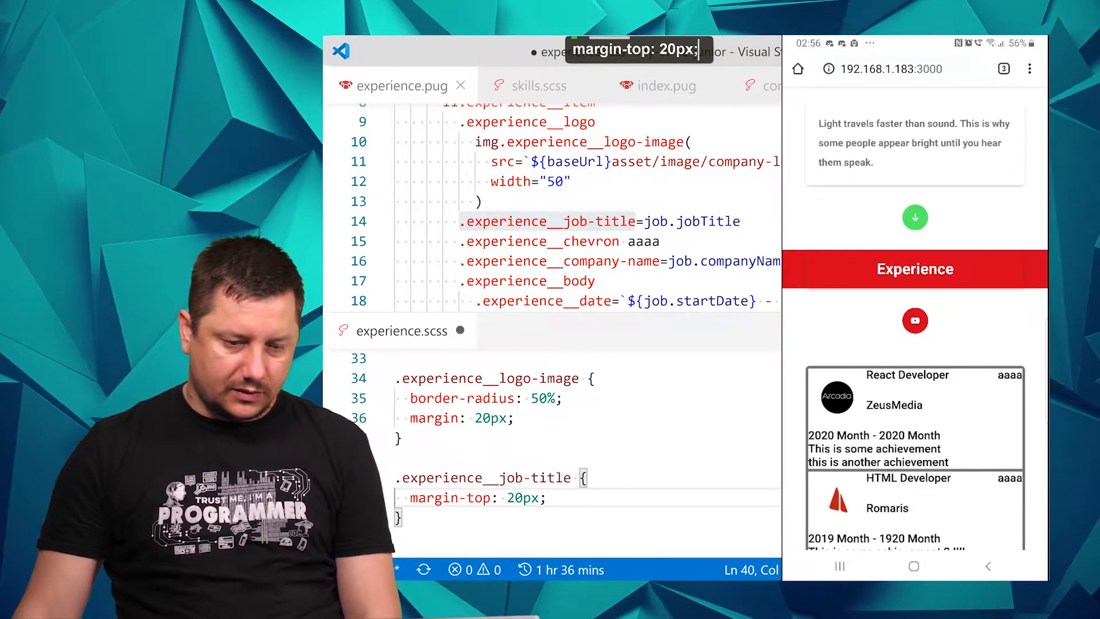
double_click(551, 260)
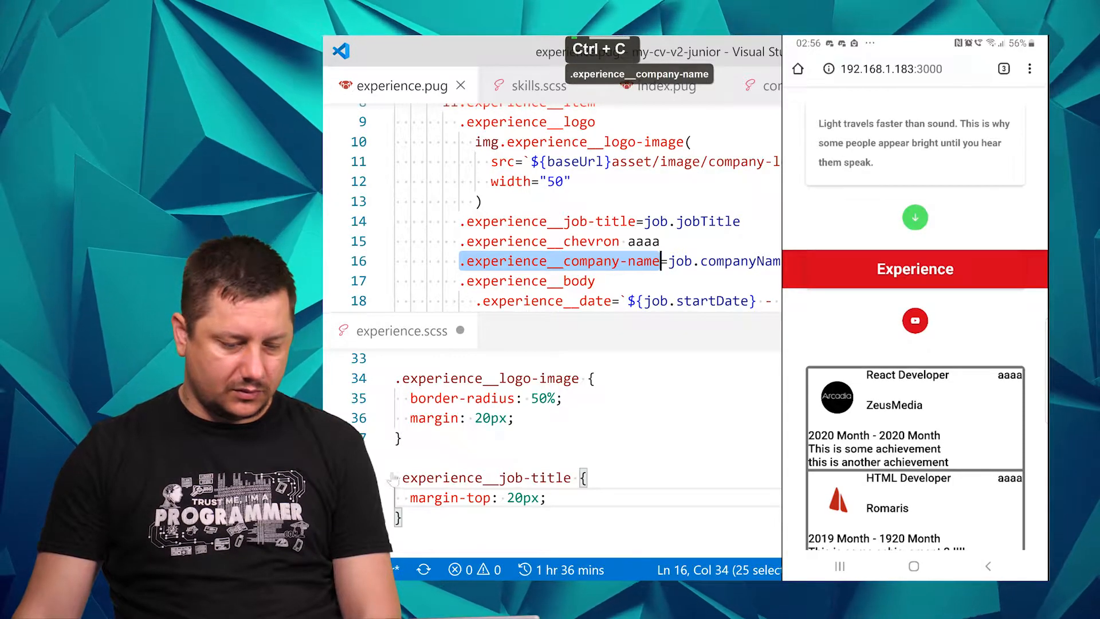
key("Alt+Shift+Down")
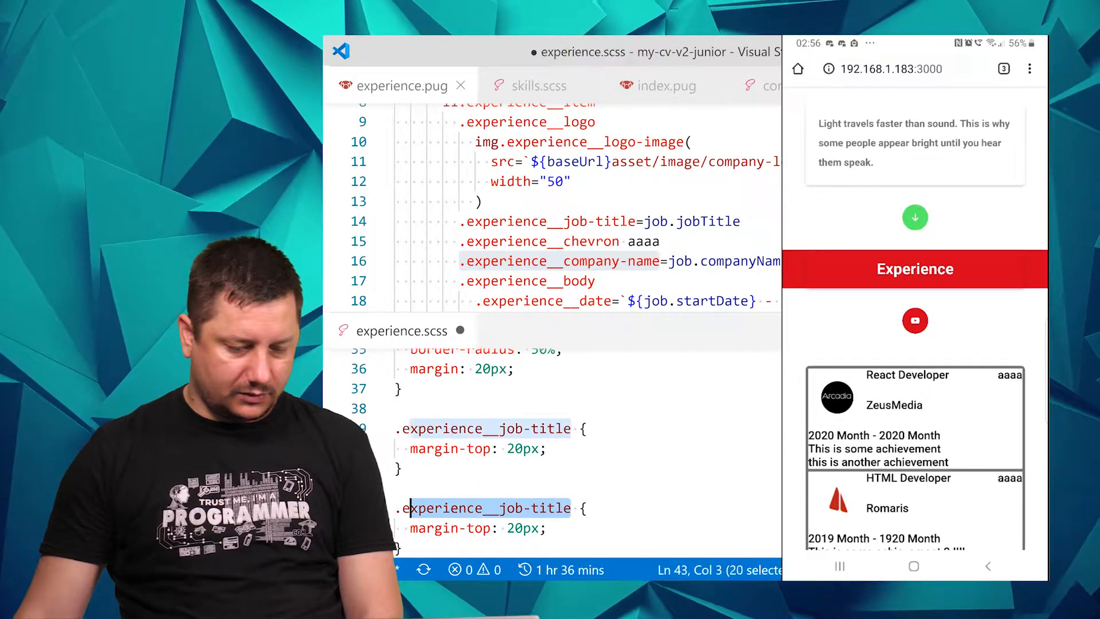
double_click(480, 527)
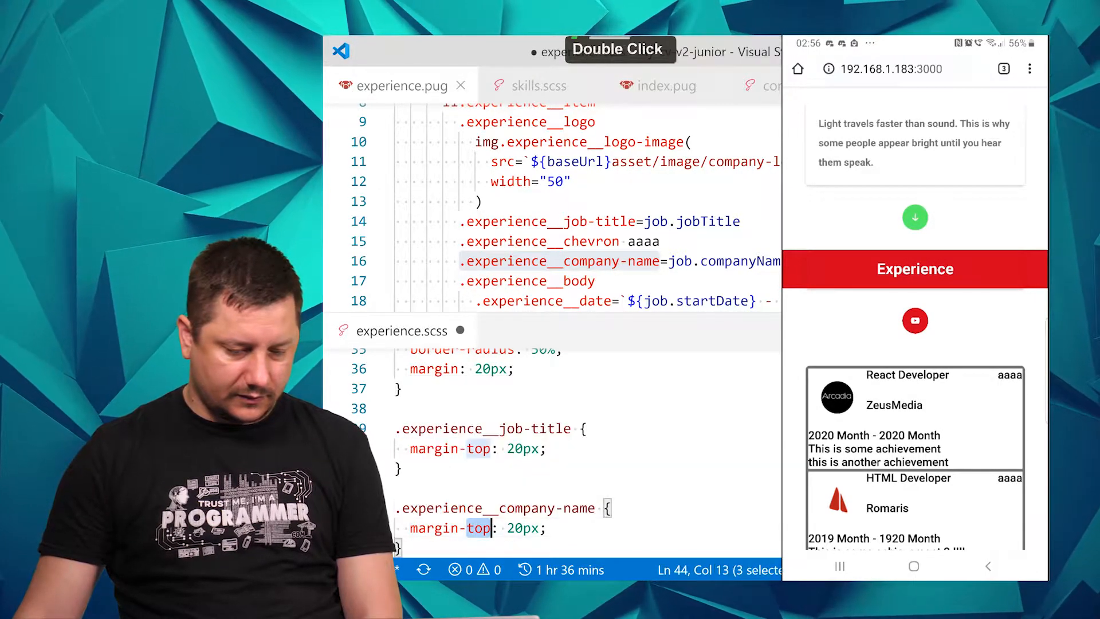
type("bo")
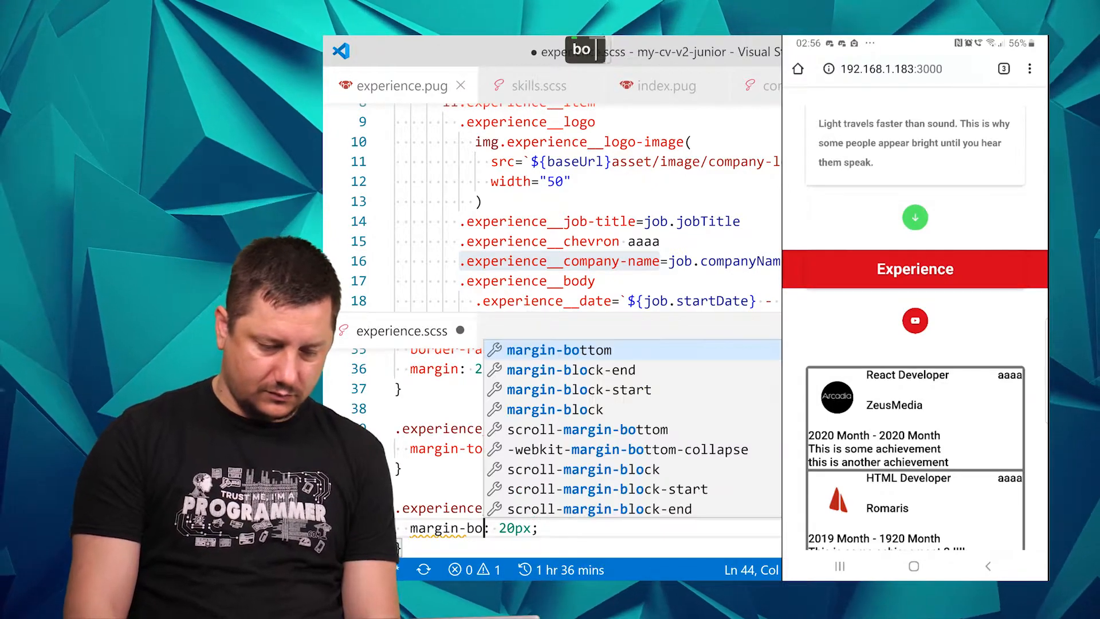
key("Alt+Tab")
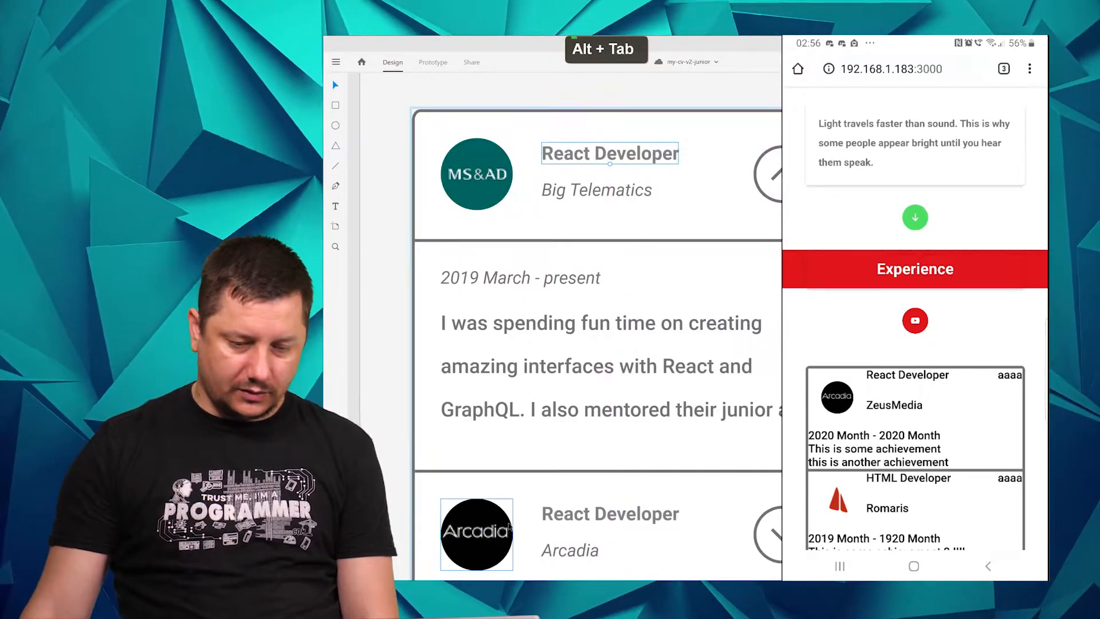
key("alt+tab")
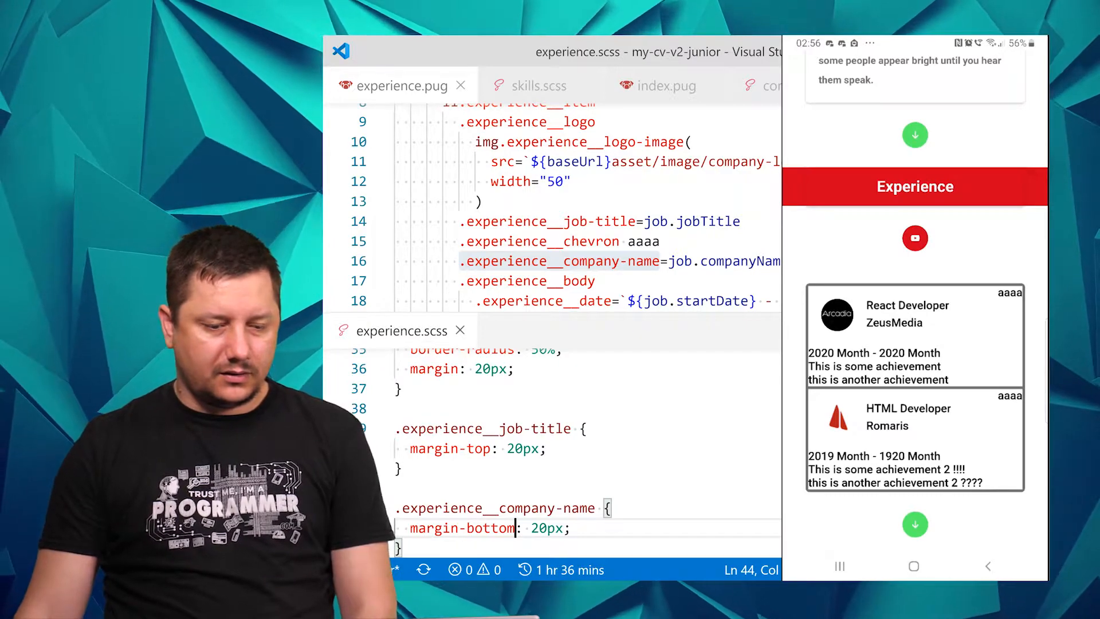
Add an .experience__chevron rule with margin: 25px, then compare against the design
double_click(540, 241)
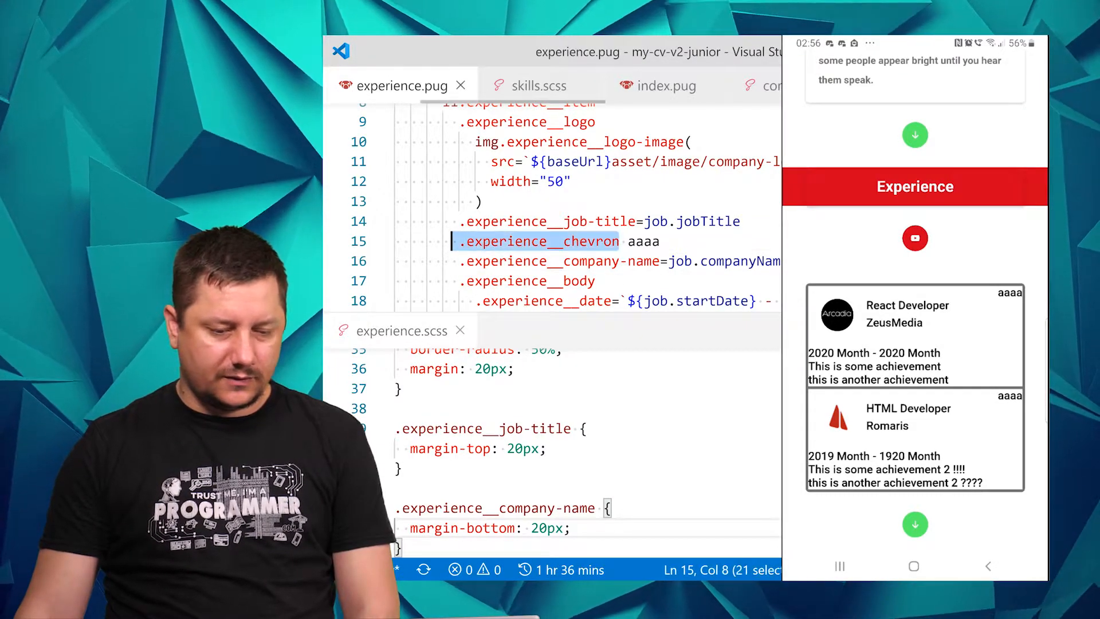
scroll("down", 3)
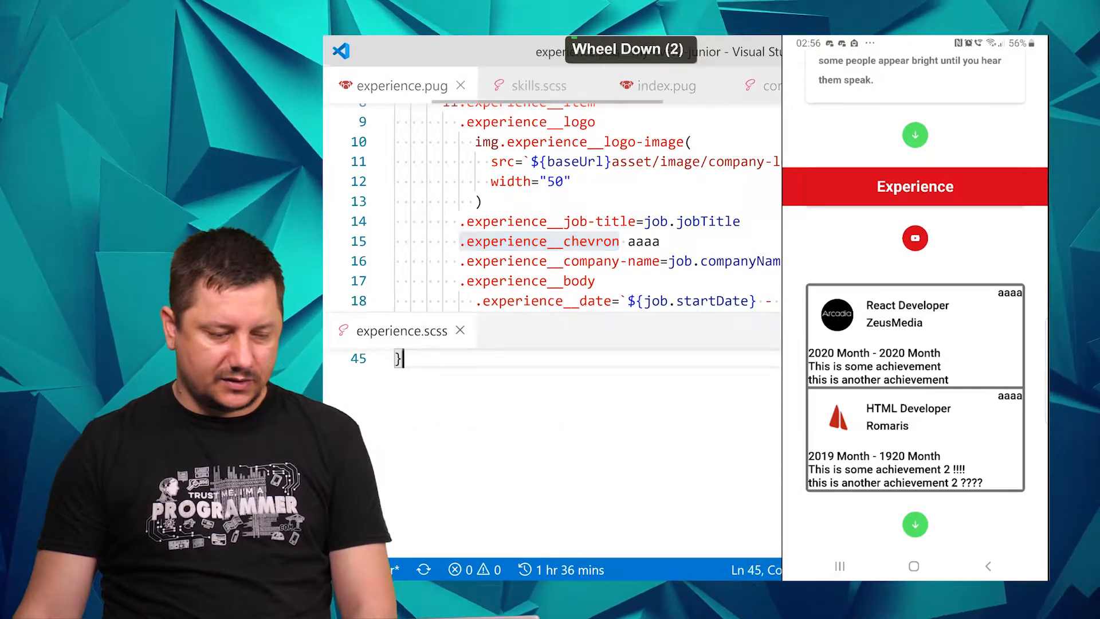
type(".experience__chevron")
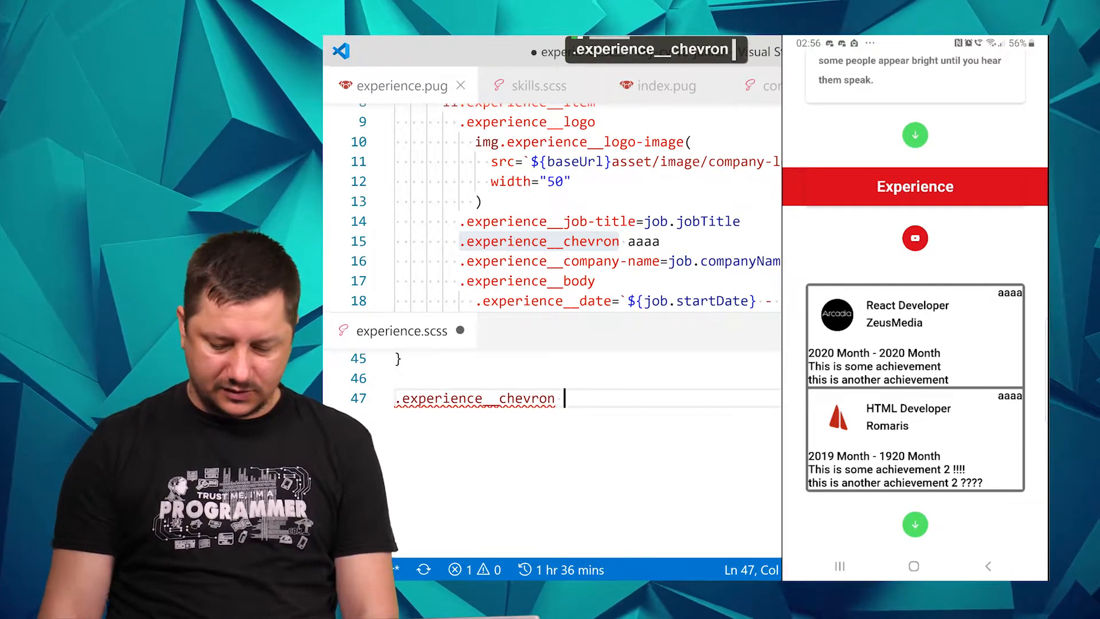
type("{ margin:")
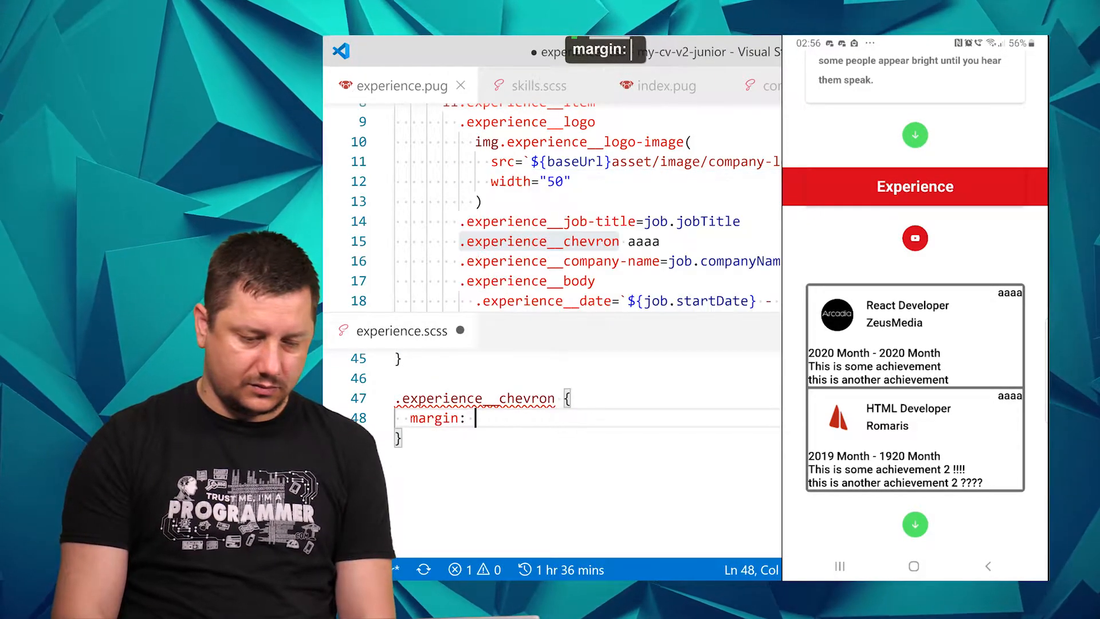
type("25px;")
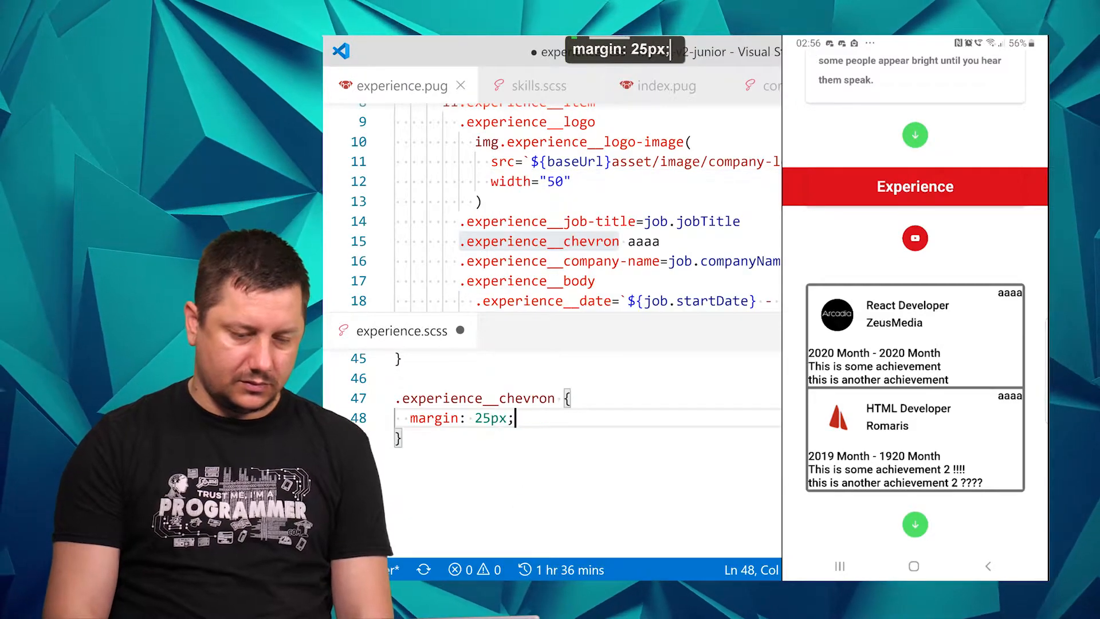
key("alt+tab")
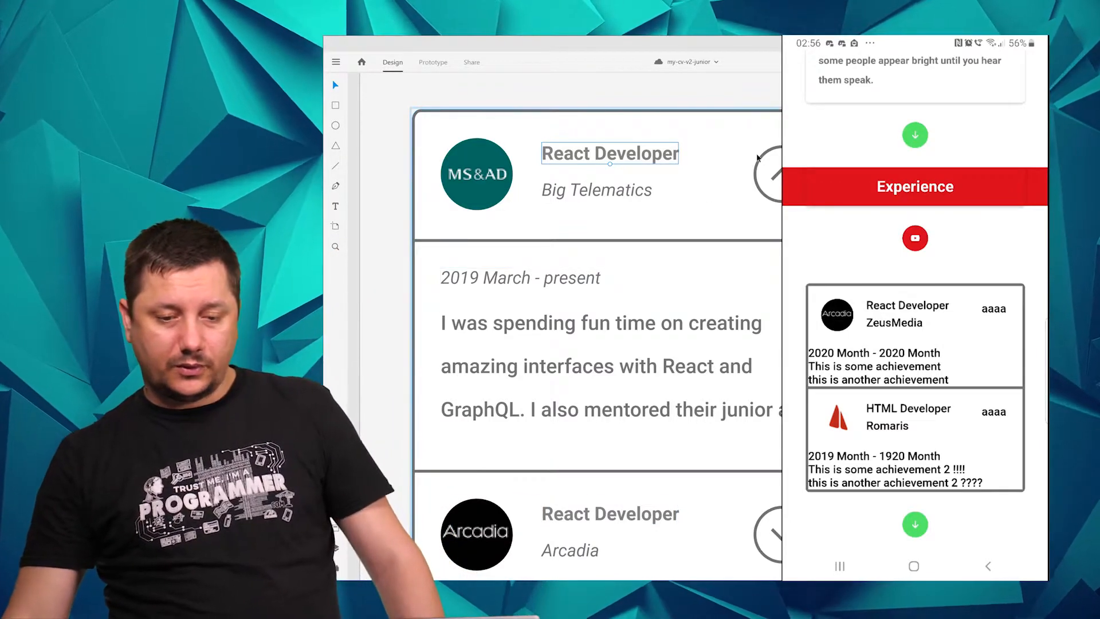
double_click(768, 172)
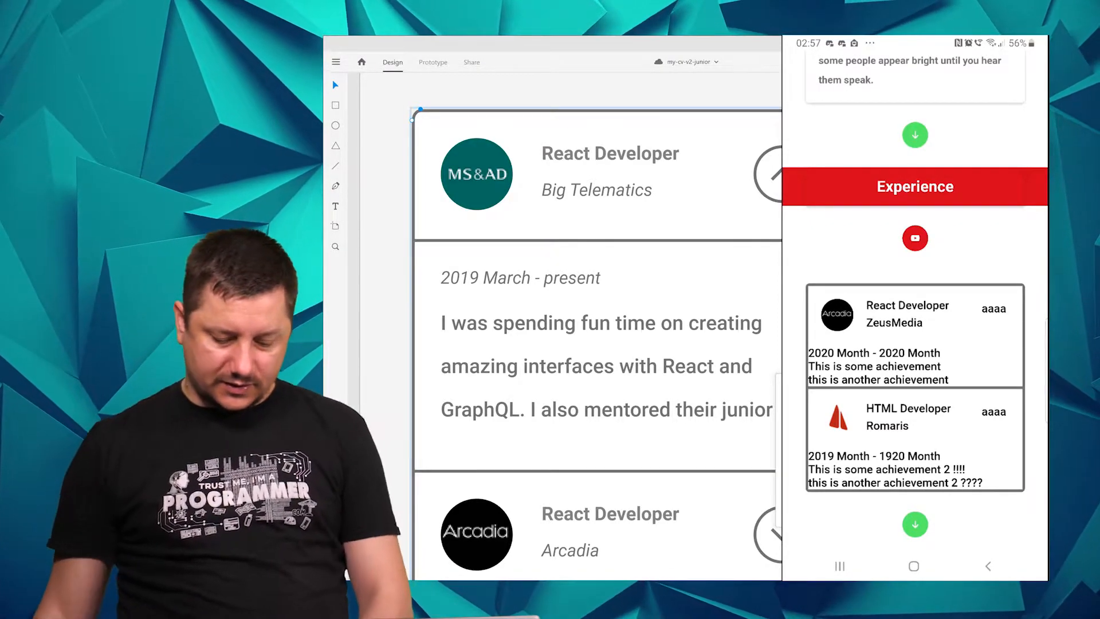
key("Escape")
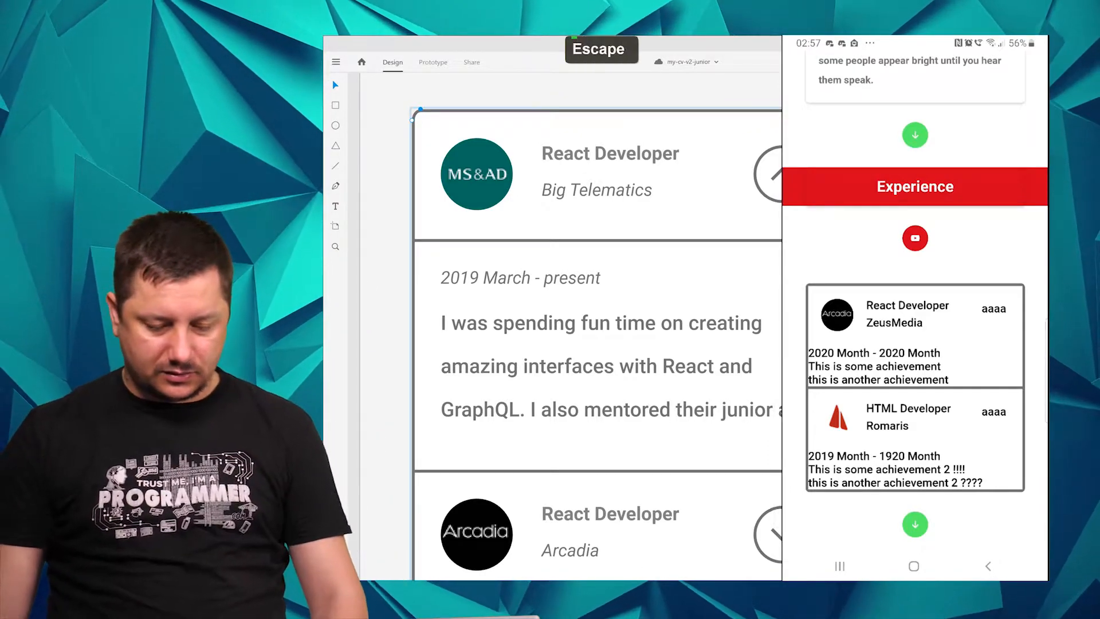
key("Alt+Tab")
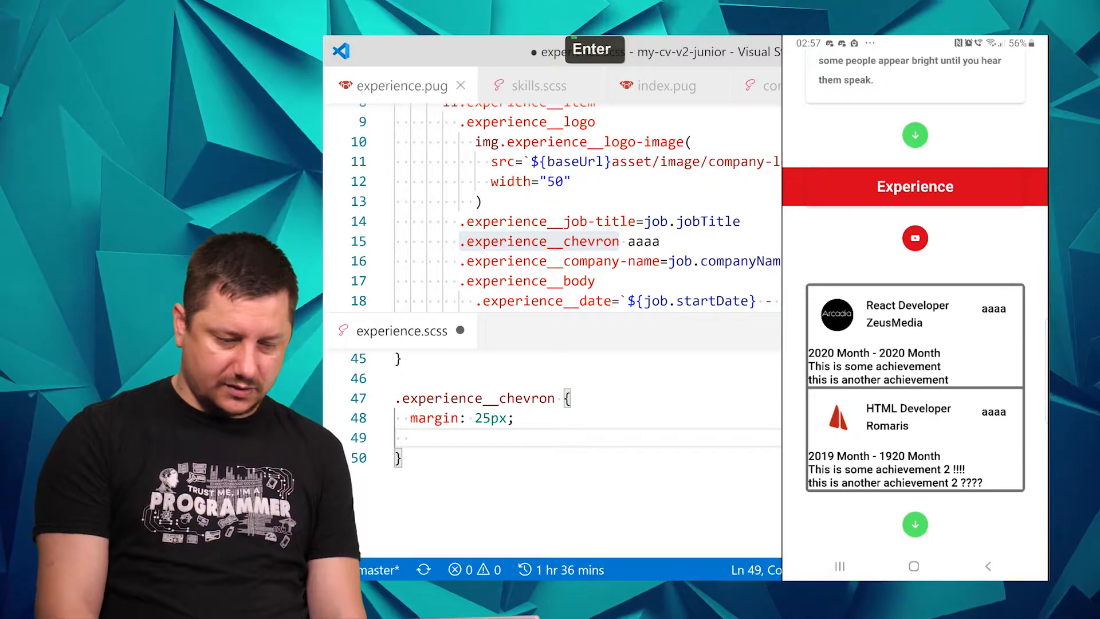
Set .experience__chevron width and height to 40px
type("wo")
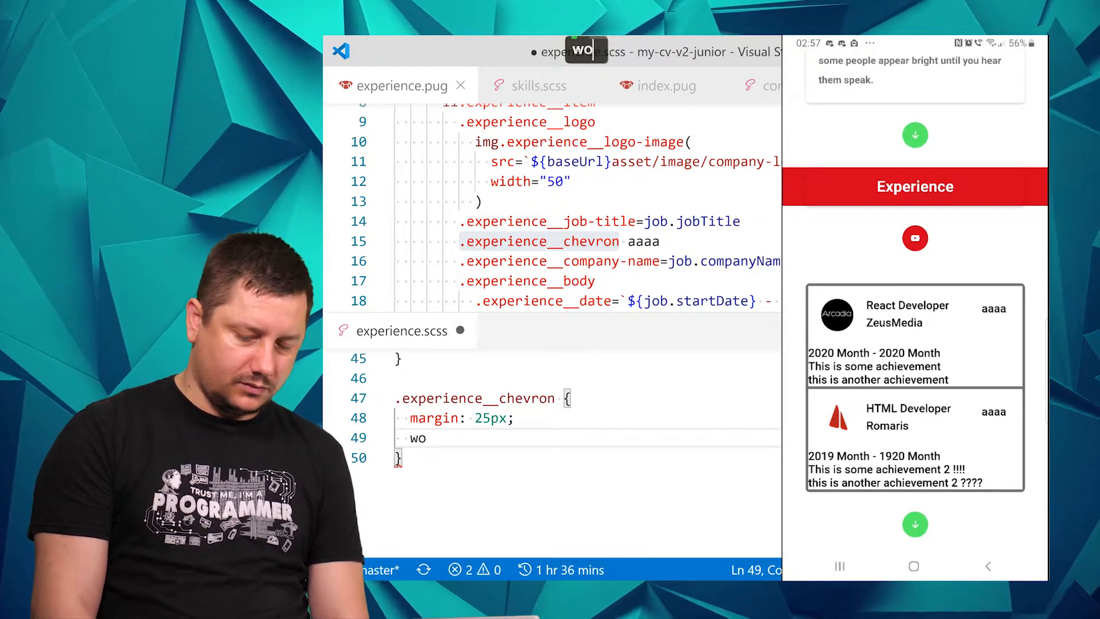
type("idth:")
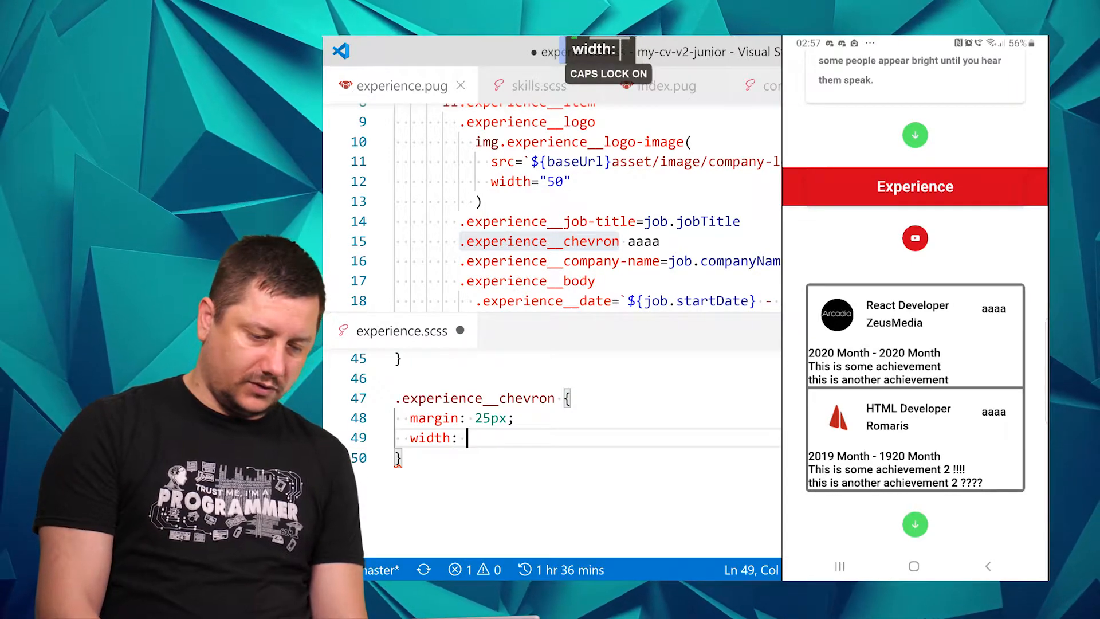
type("40p")
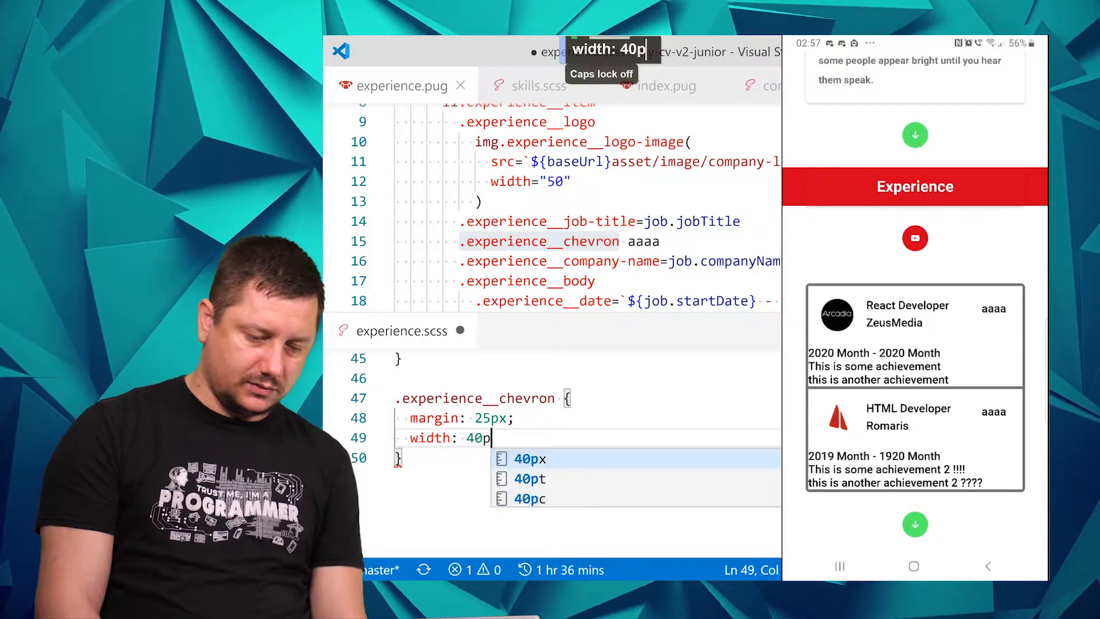
key("Alt+Shift+Down")
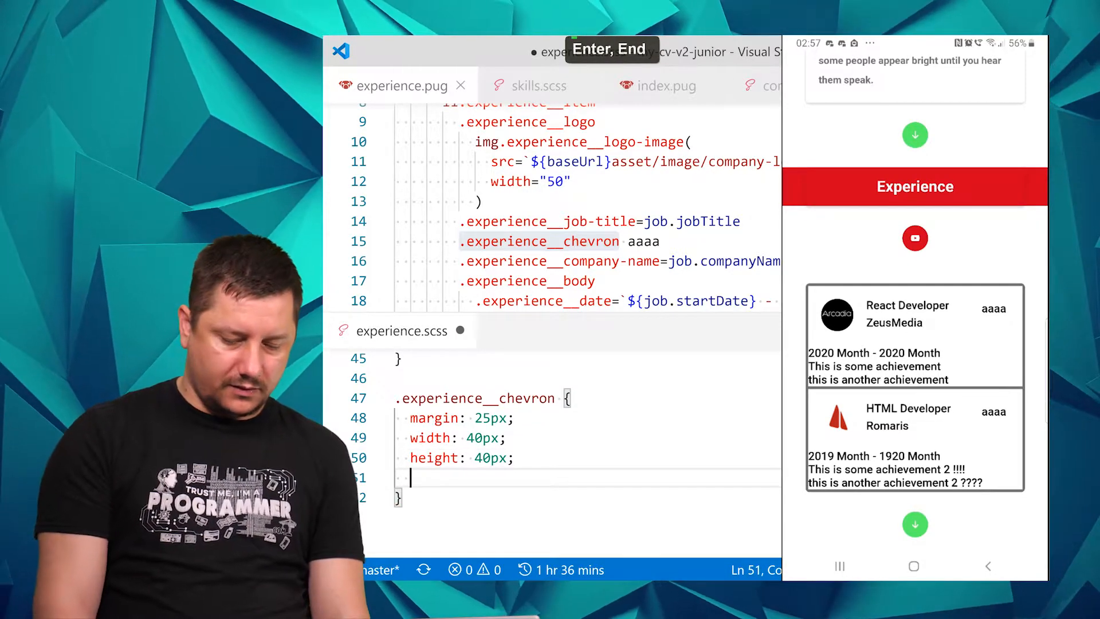
Give the chevron a 2px solid #707070 border and 50% border radius
type("border:")
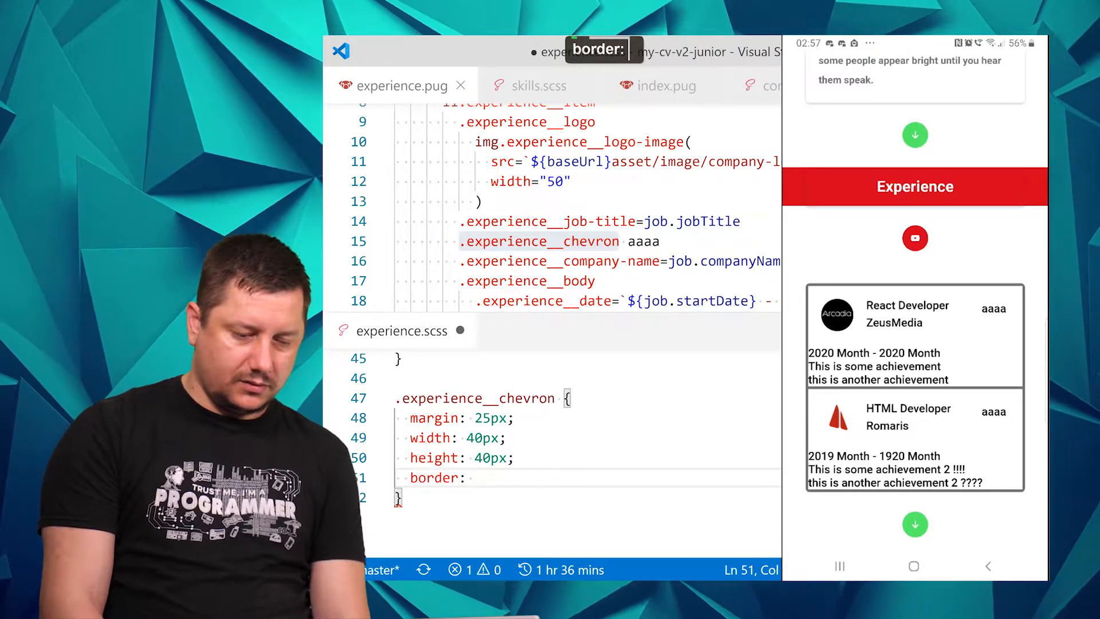
type("2px")
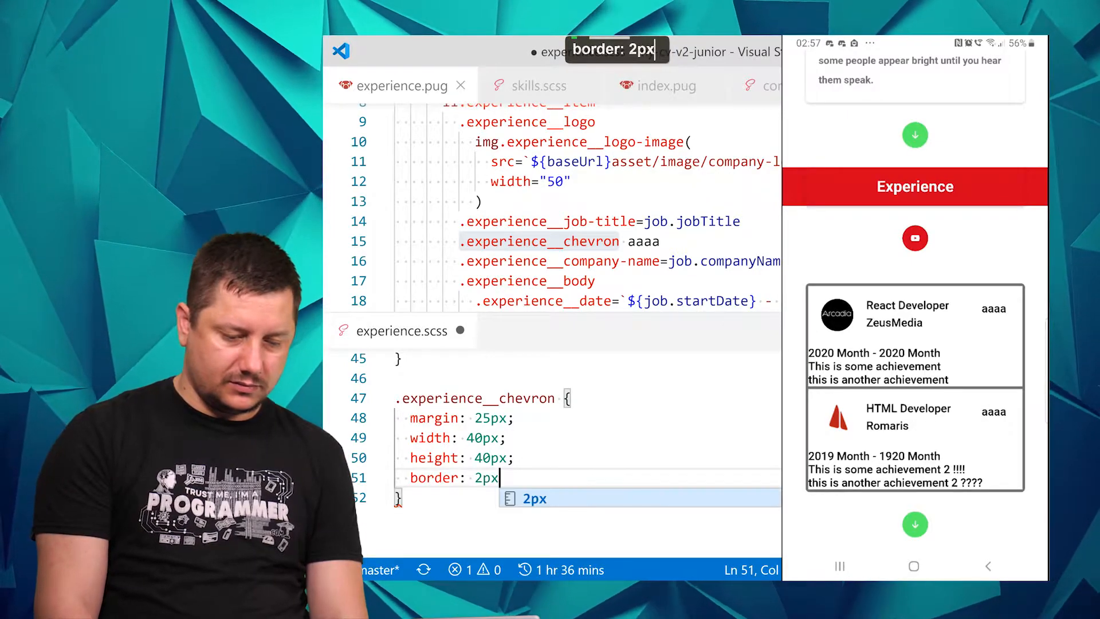
type("solid #707070")
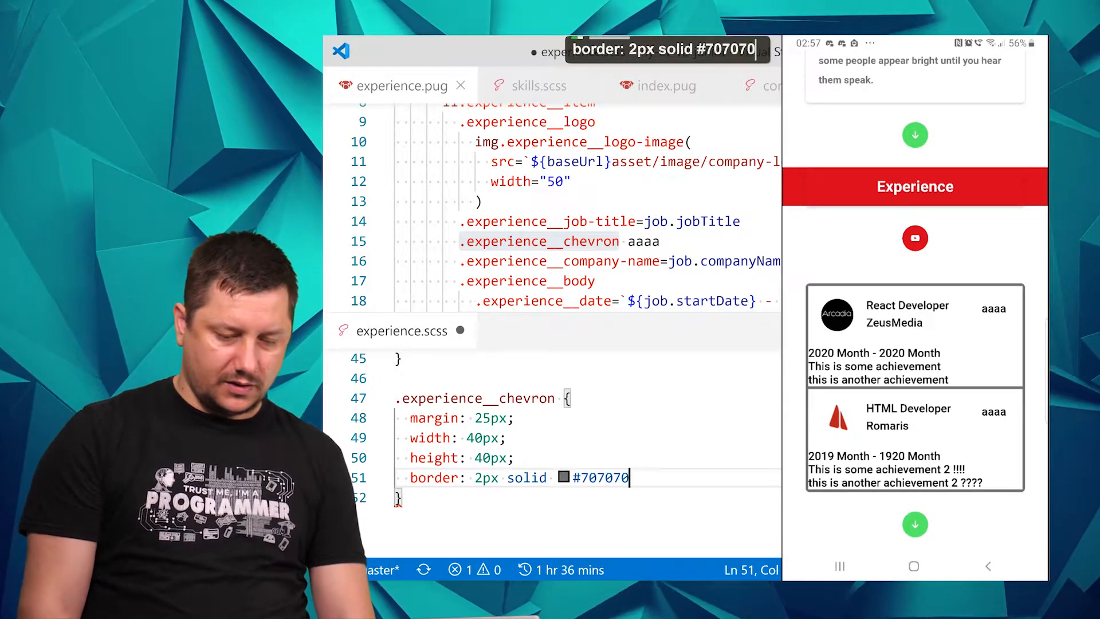
type(";")
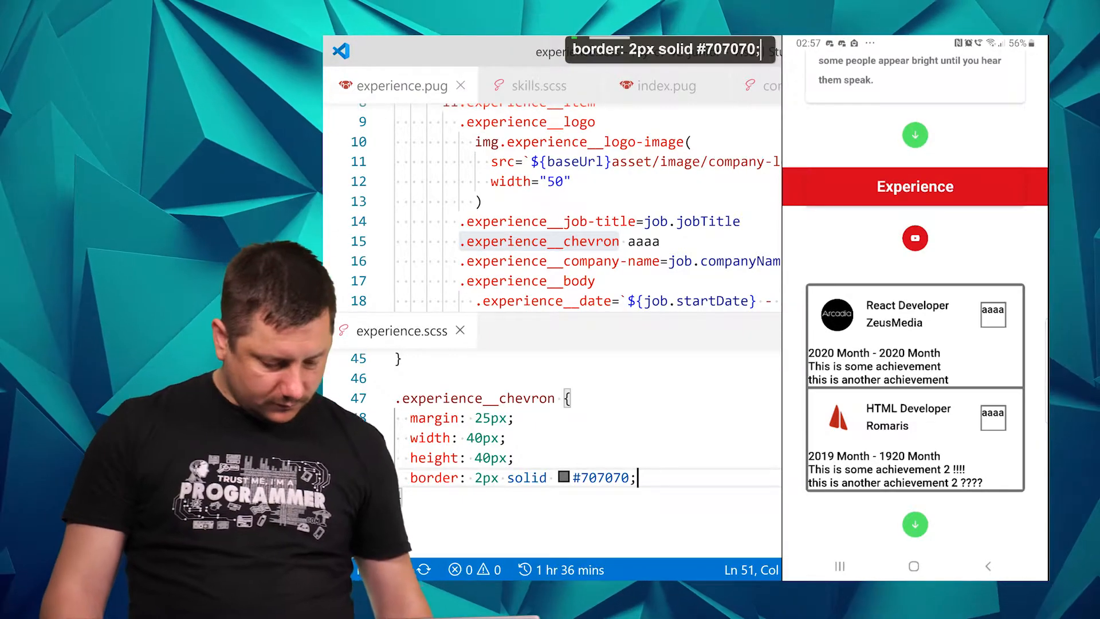
type("border-radius: 50;")
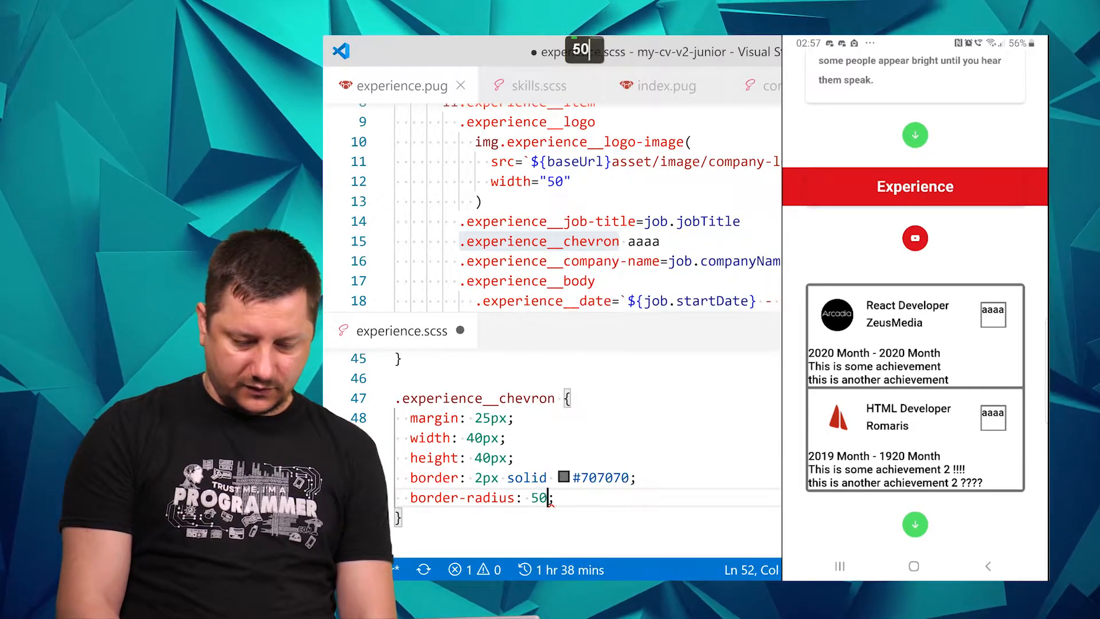
type("%")
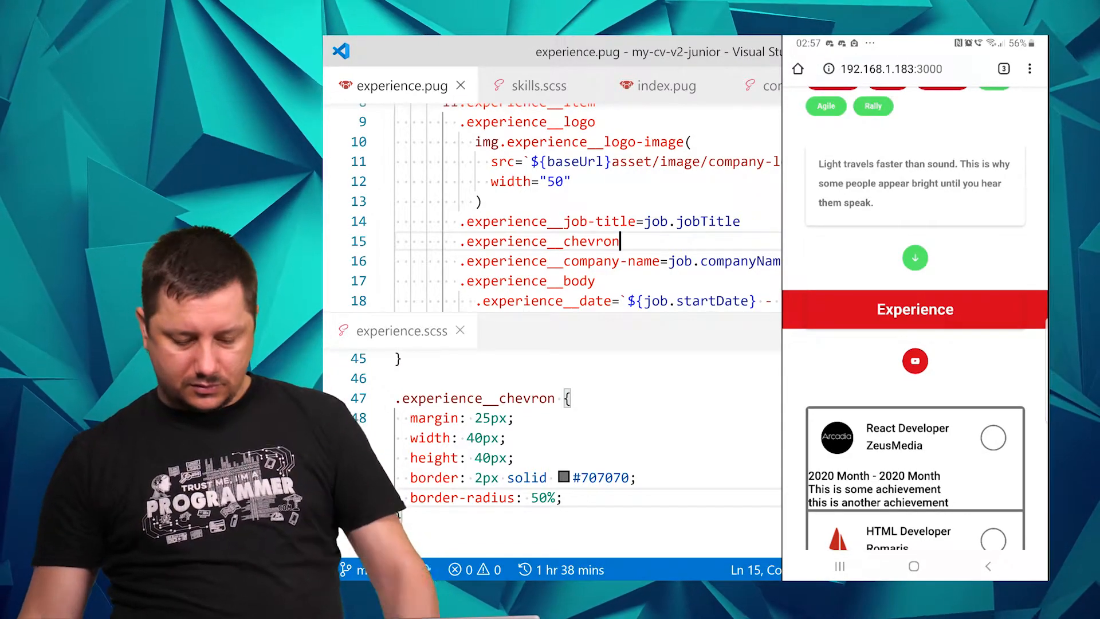
Consult variables.scss for the arrow-down icon name, then return to experience.pug
type("varia")
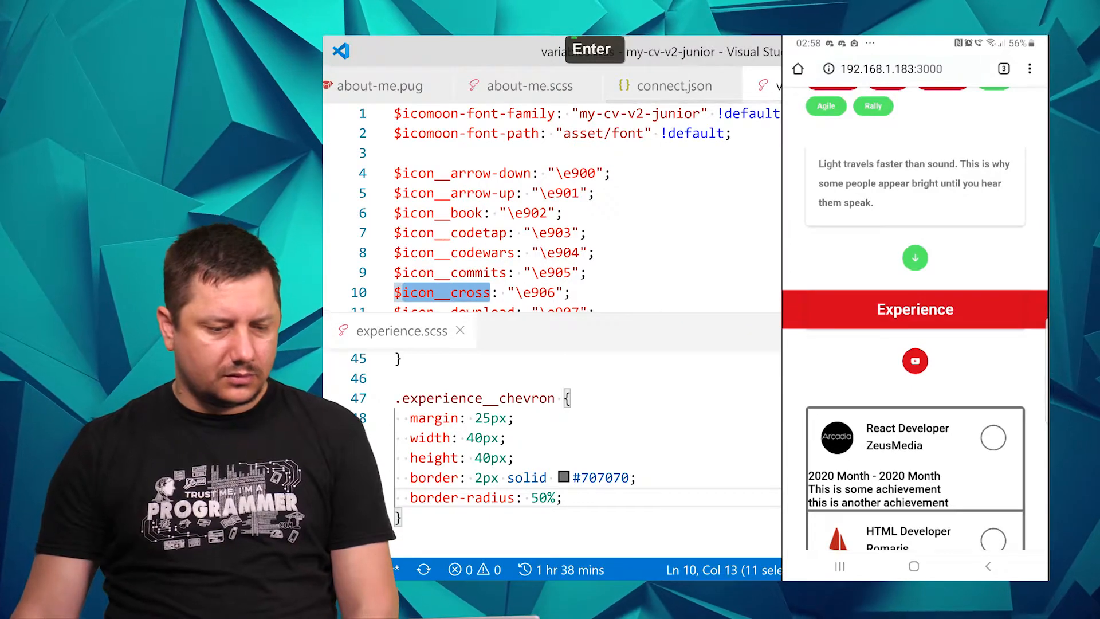
key("Enter")
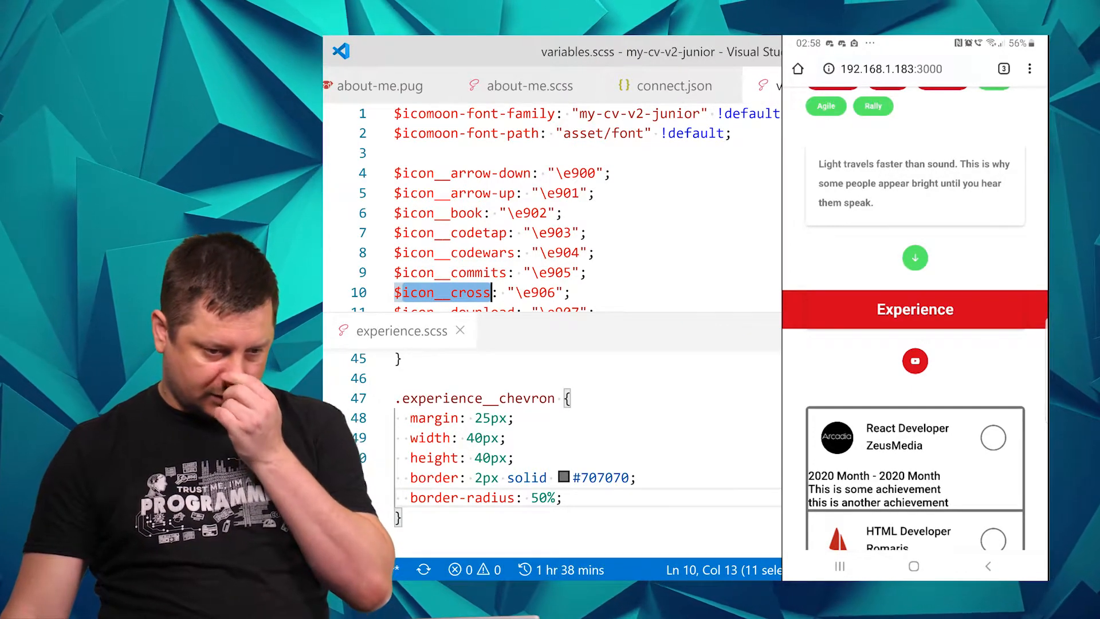
scroll("down", 3)
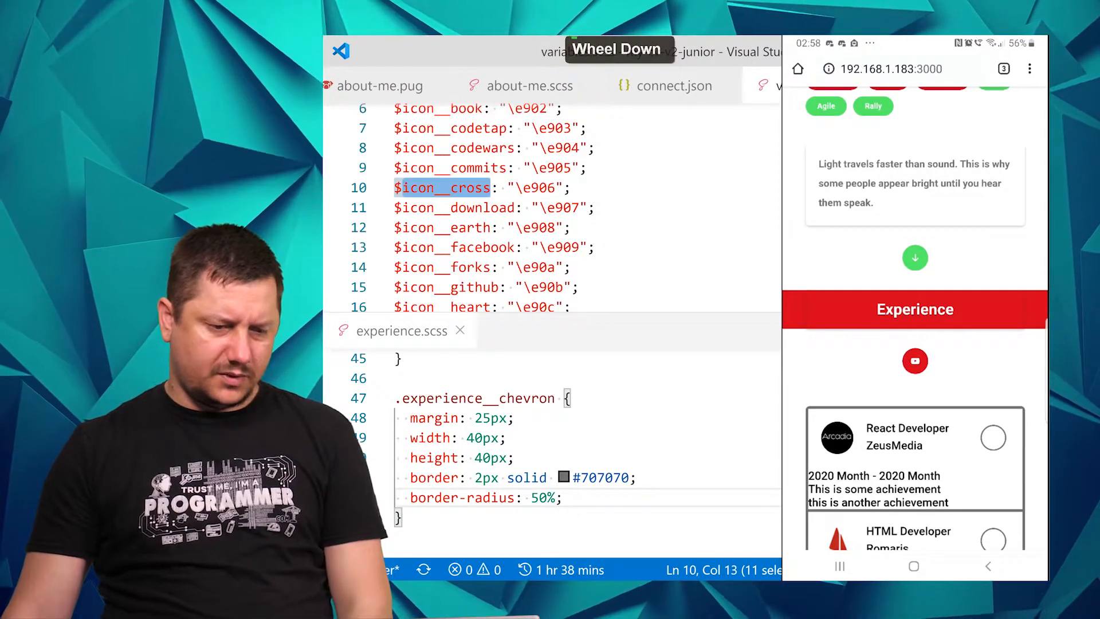
scroll("down", 3)
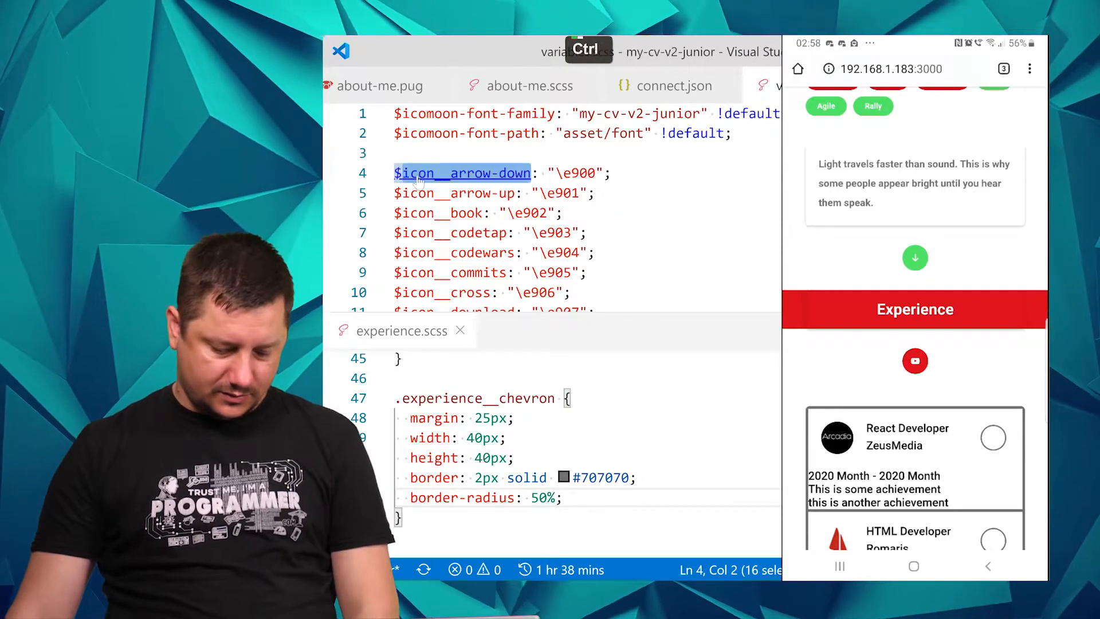
key("Ctrl+Tab")
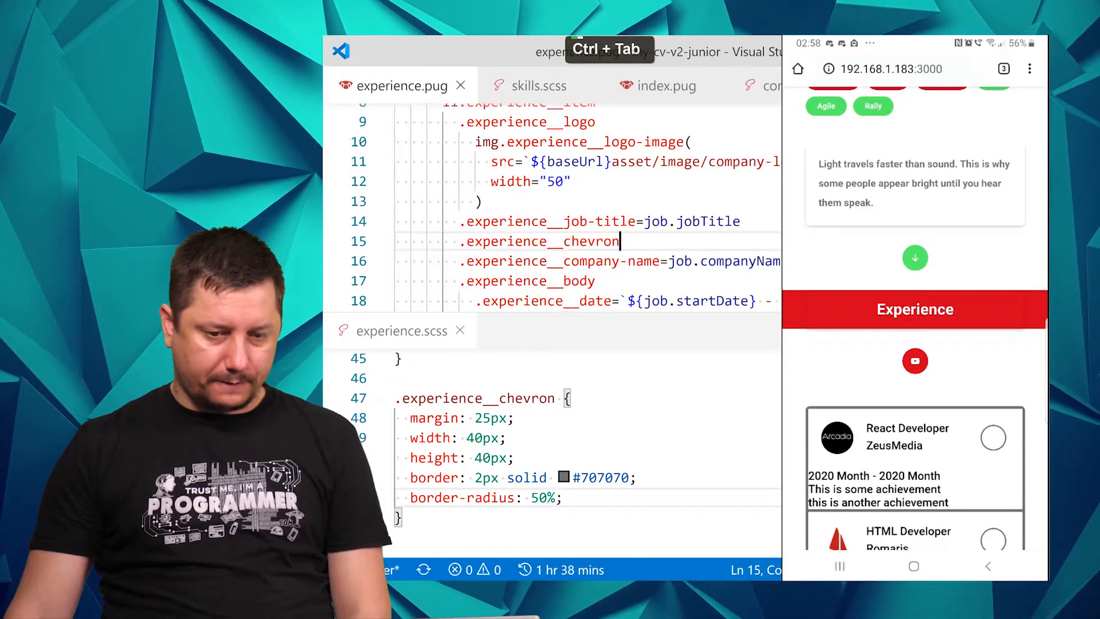
Nest .icon__arrow-down under .experience__chevron and review the icon variables file
key("enter")
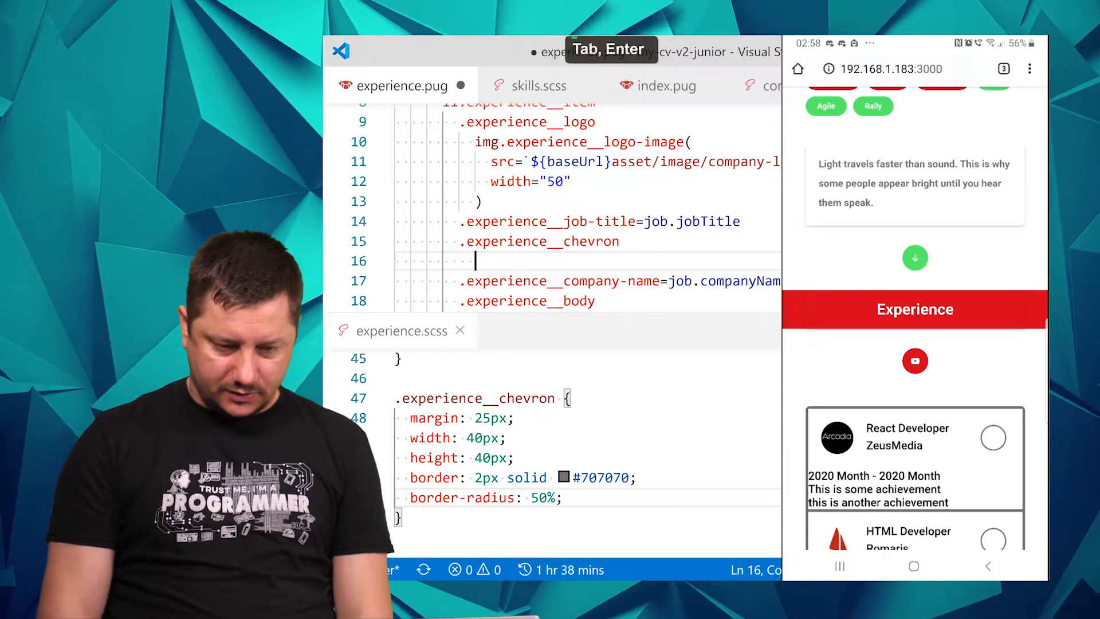
type(".icon__arrow-down")
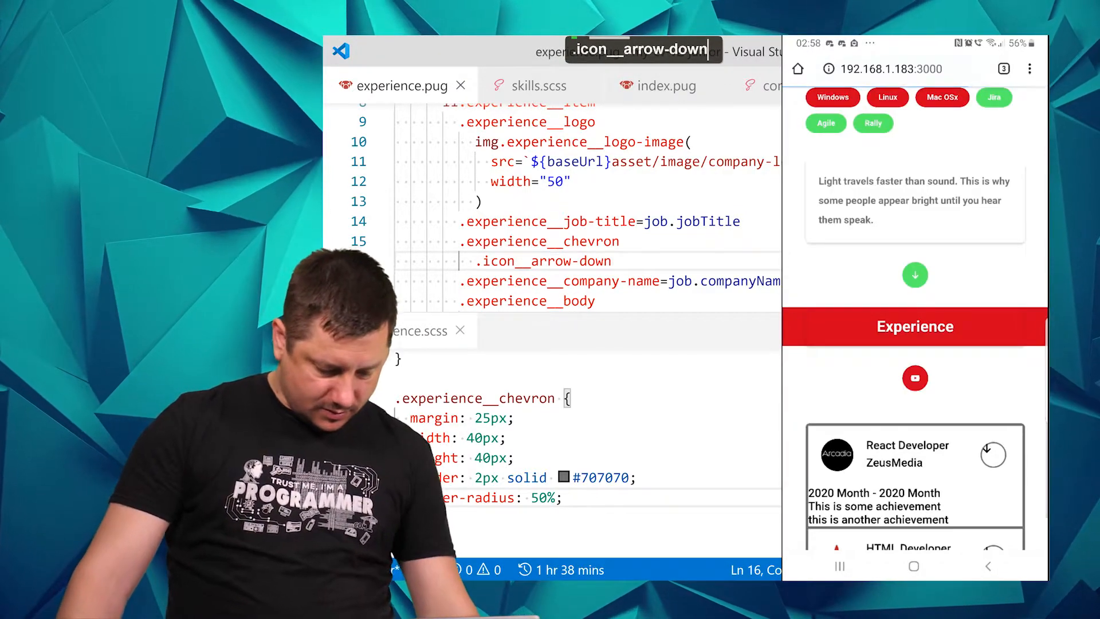
scroll("down", 3)
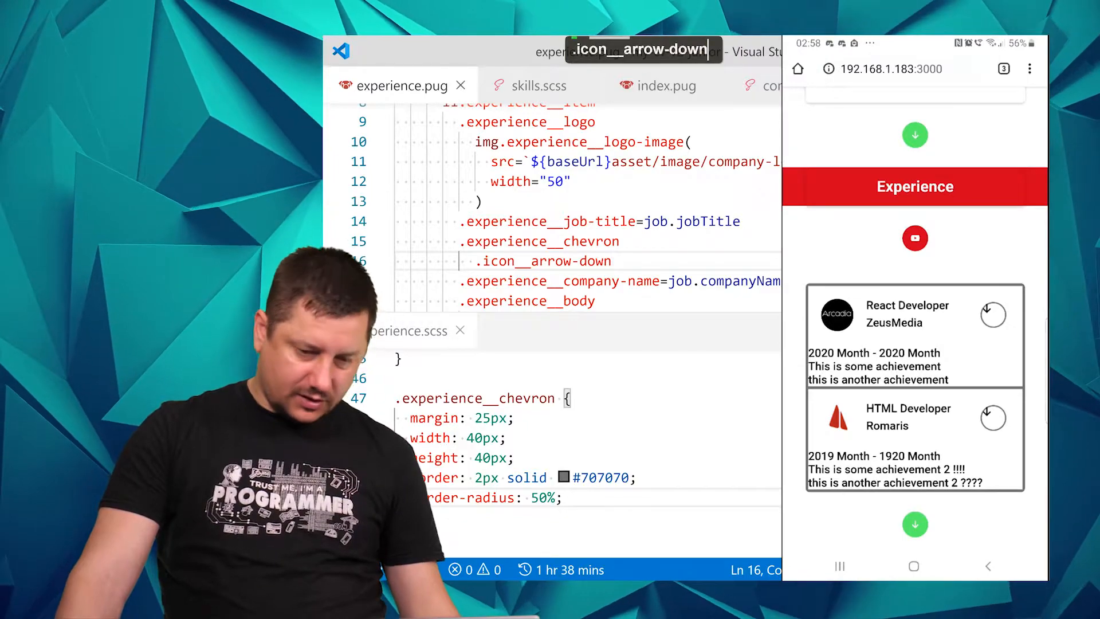
key("Ctrl+Tab")
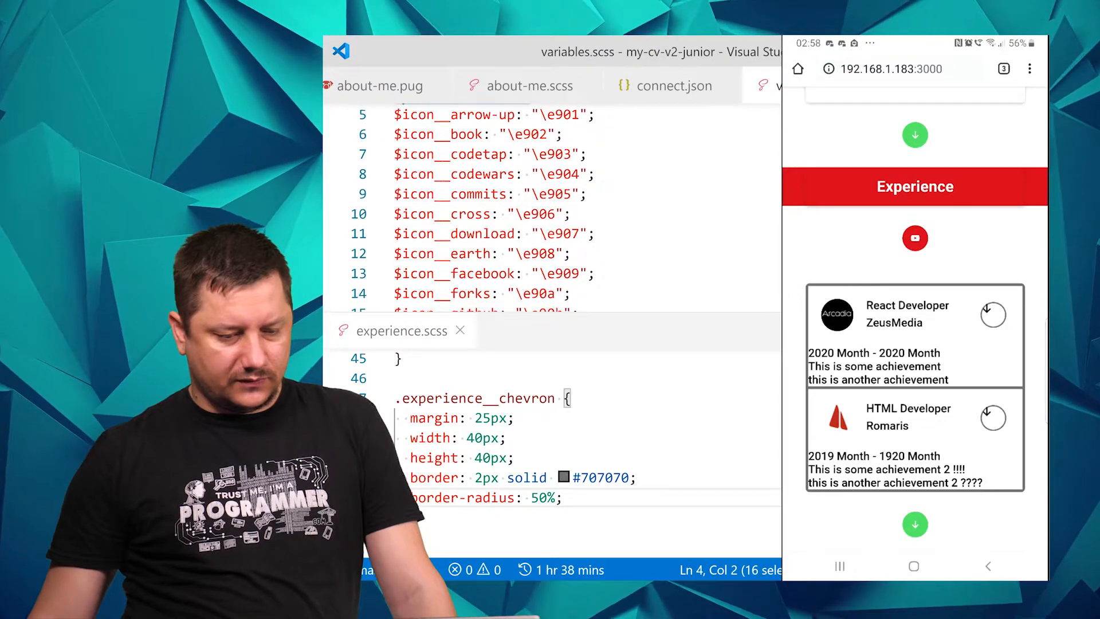
scroll("down", 3)
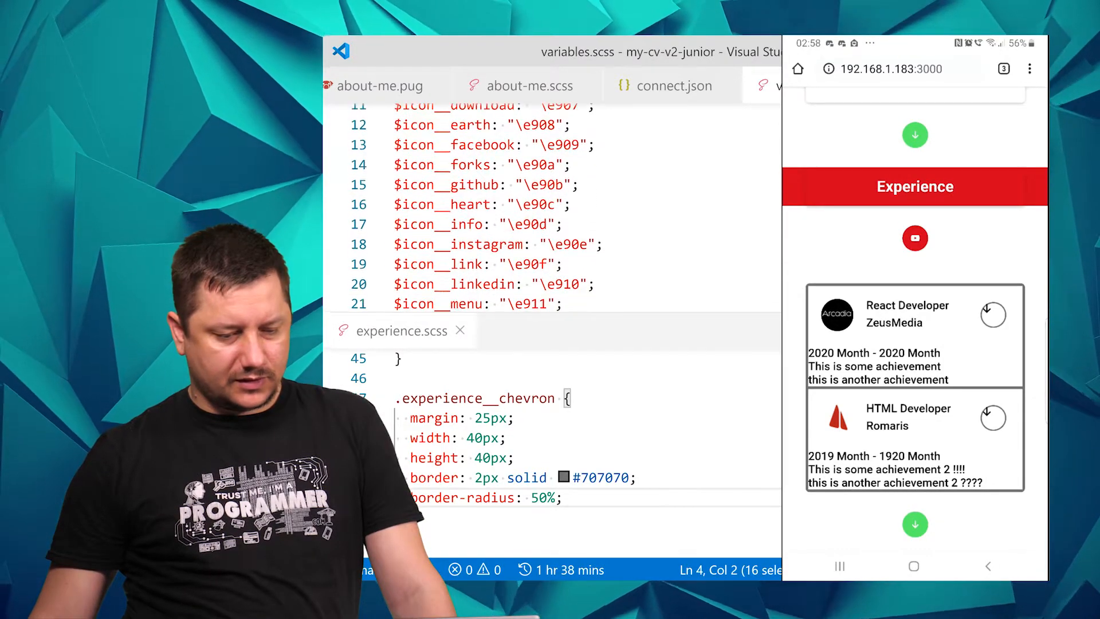
scroll("down", 3)
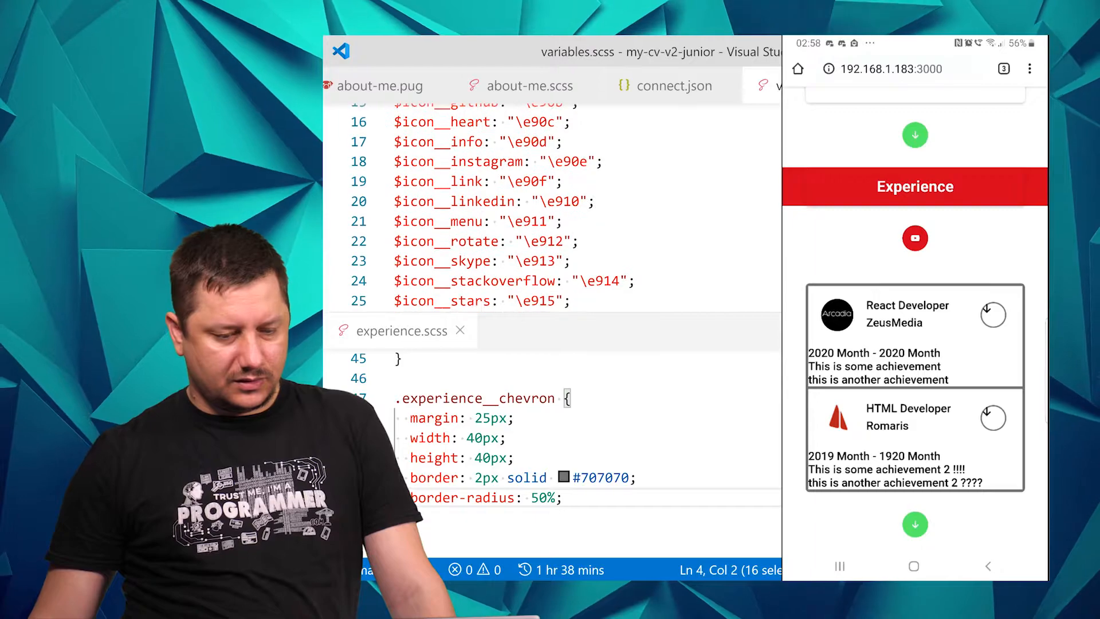
scroll("down", 3)
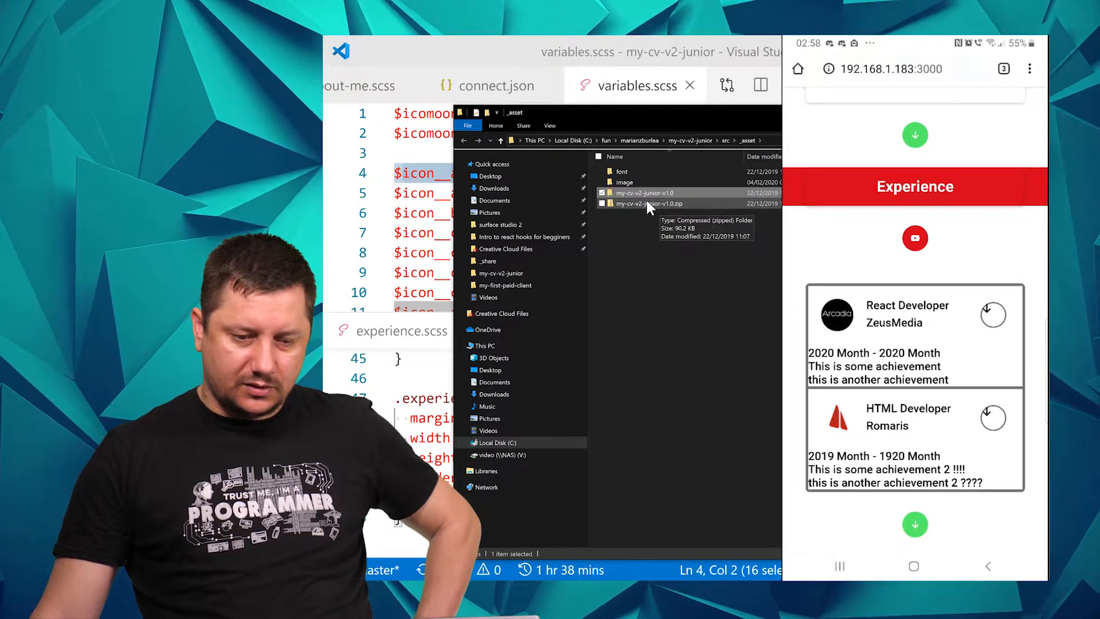
Open the IcoMoon icon font demo.html from File Explorer
double_click(643, 204)
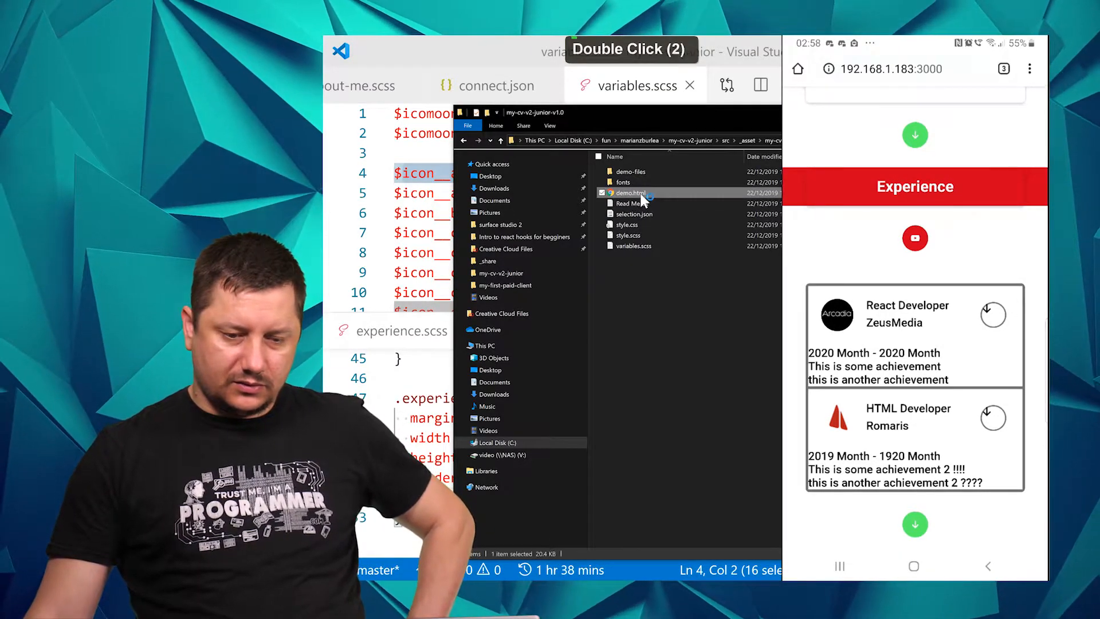
double_click(630, 192)
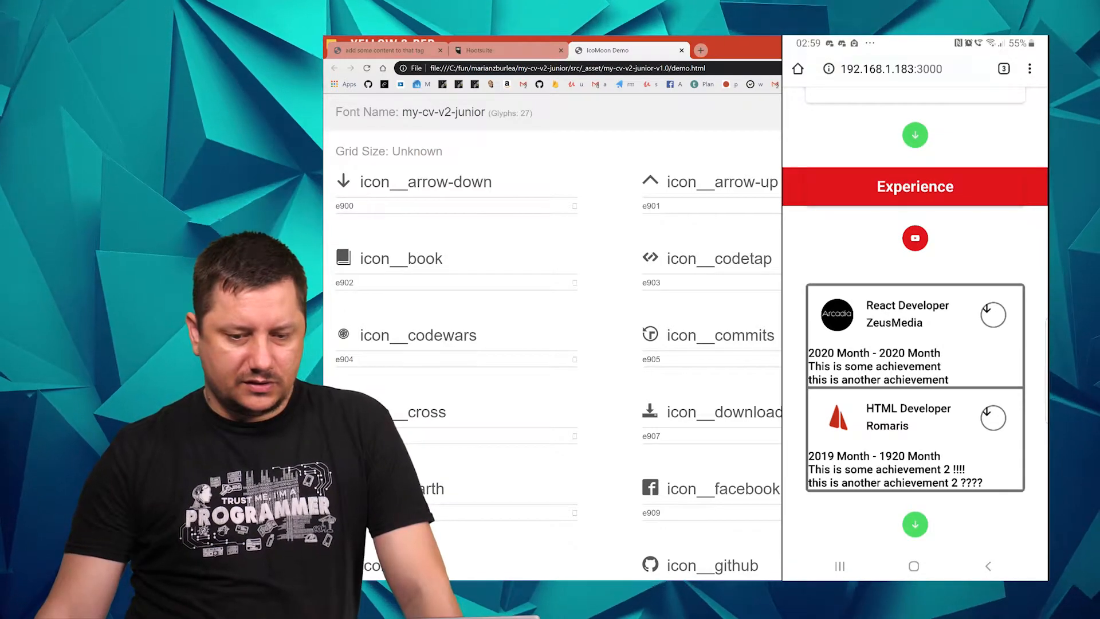
double_click(722, 182)
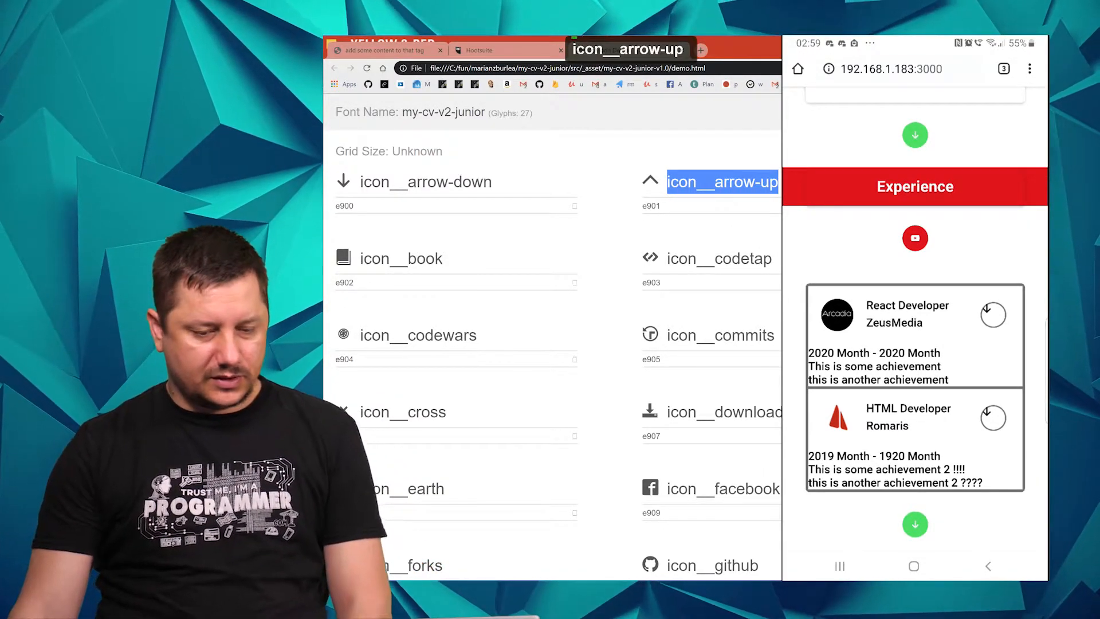
scroll("down", 3)
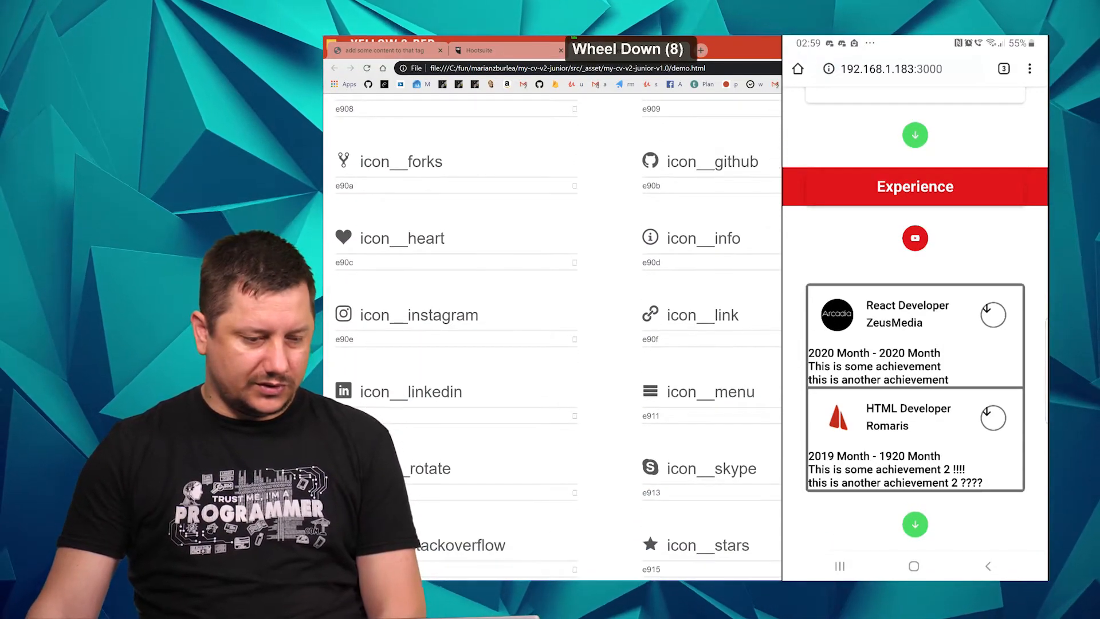
scroll("down", 3)
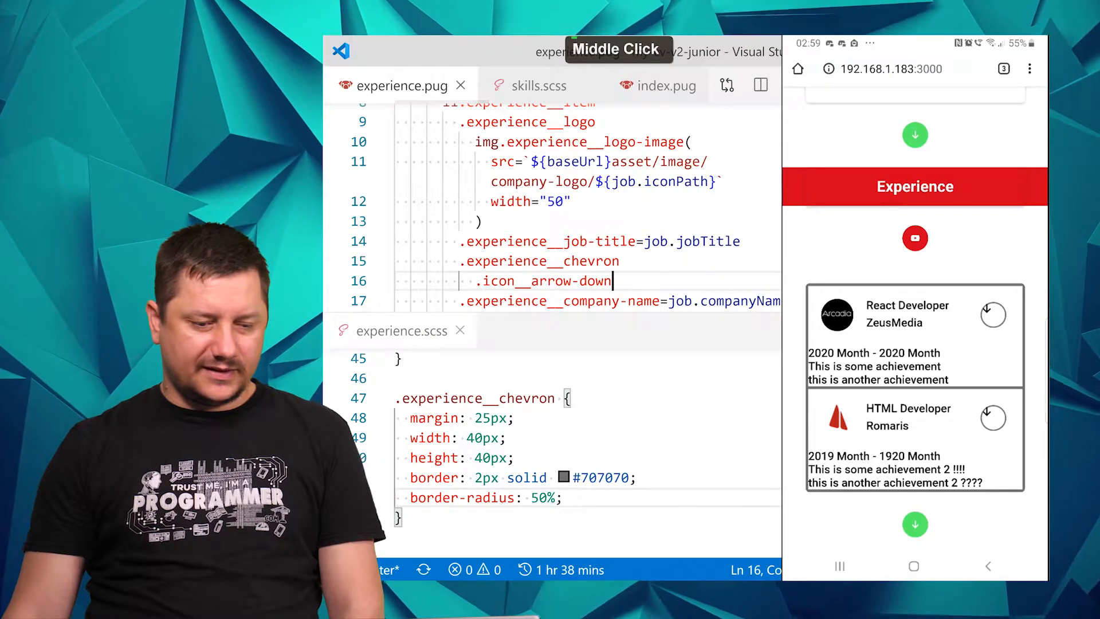
Switch the chevron to icon__arrow-up and center it with display flex, justify-content and align-items center
double_click(594, 281)
type("up")
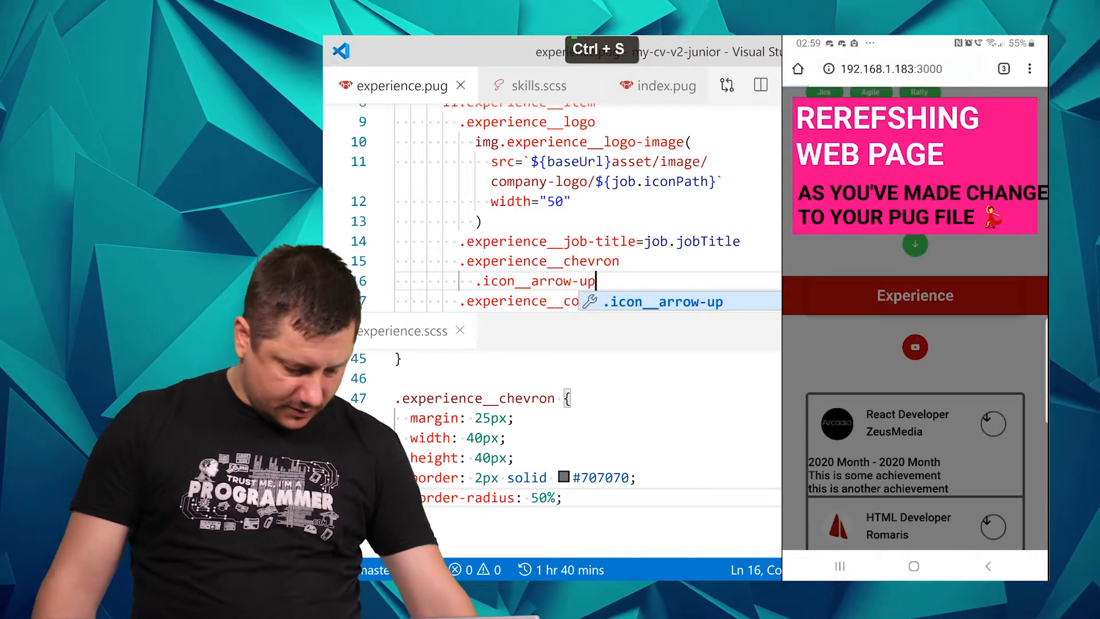
key("ctrl+s")
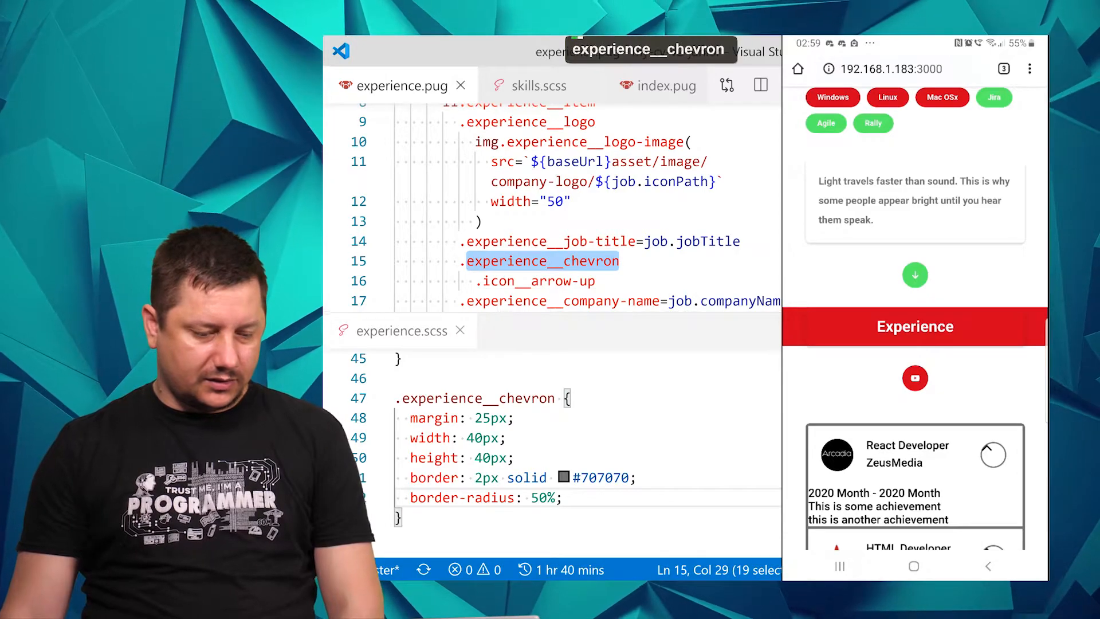
type("display: flex;")
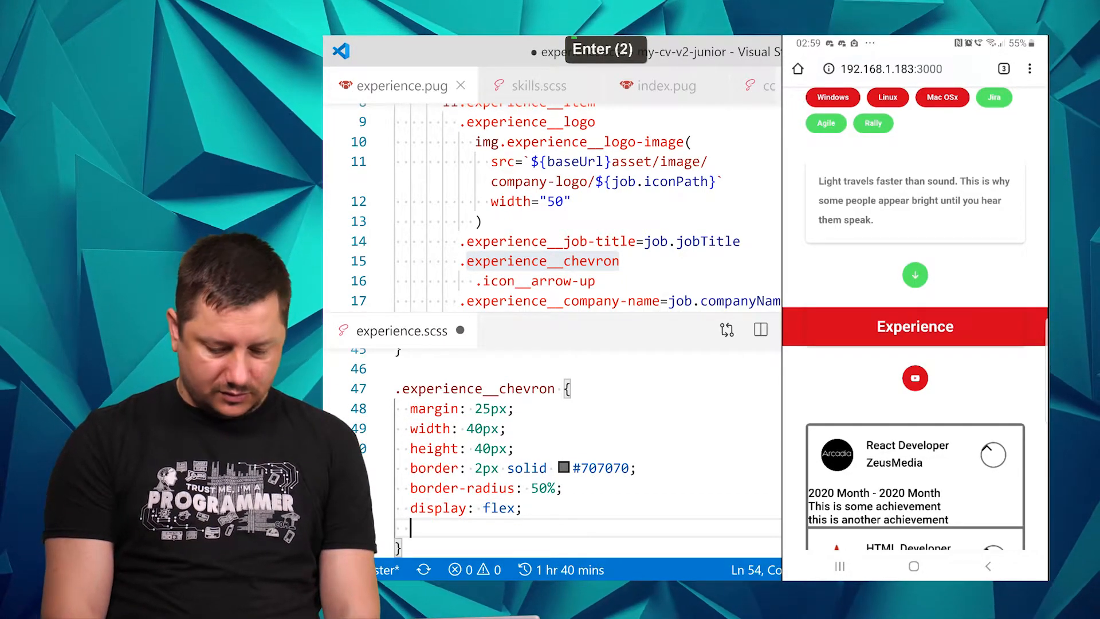
type("justify-content: c;")
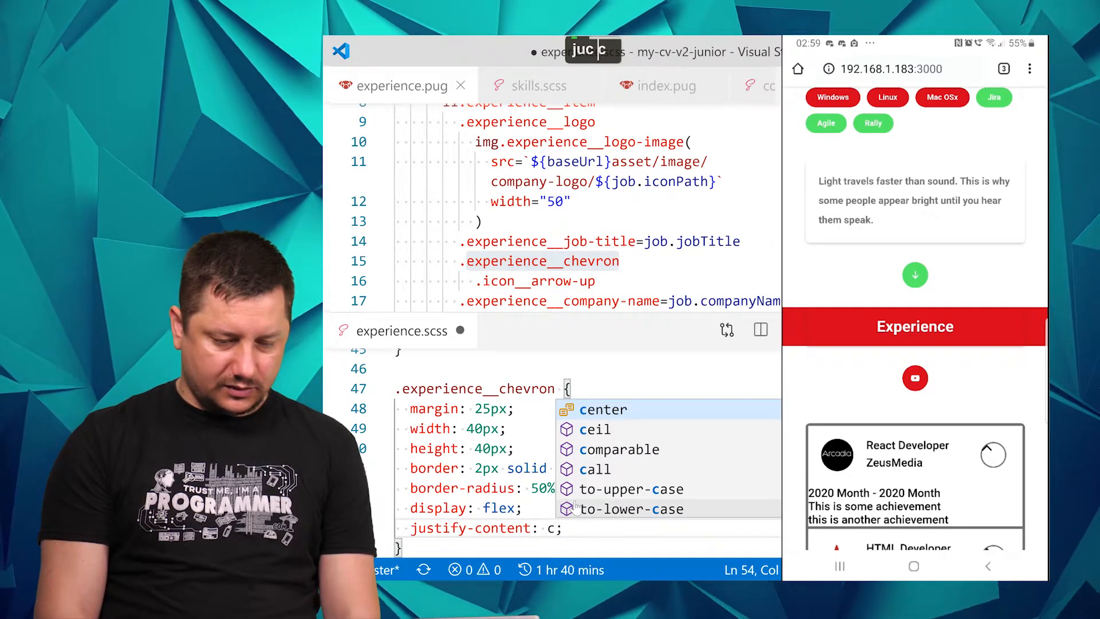
type("align-items: center;")
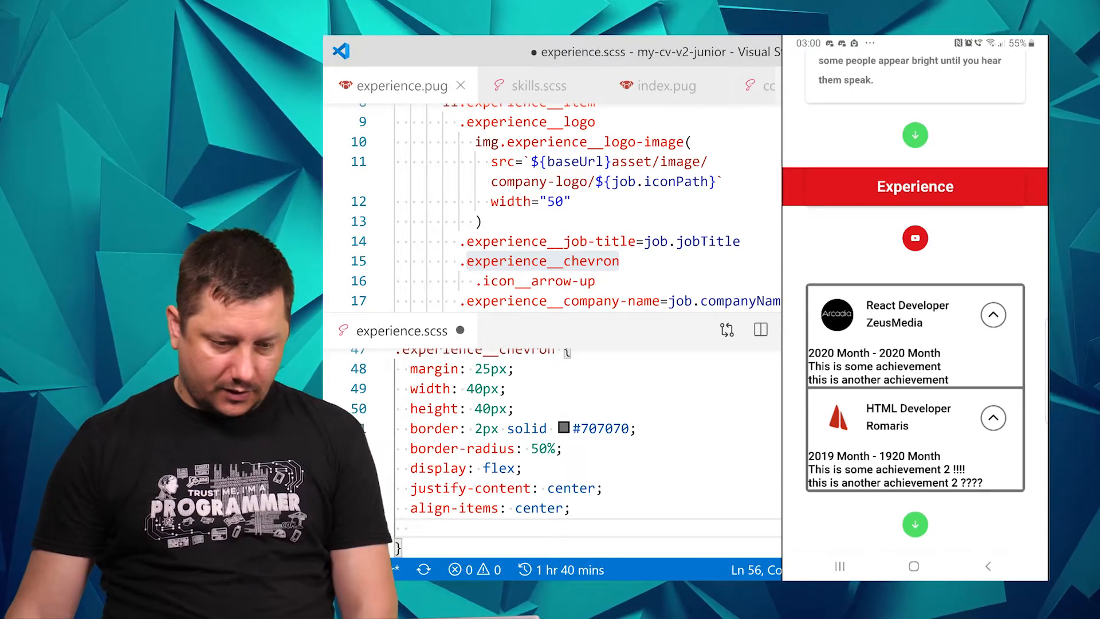
double_click(537, 281)
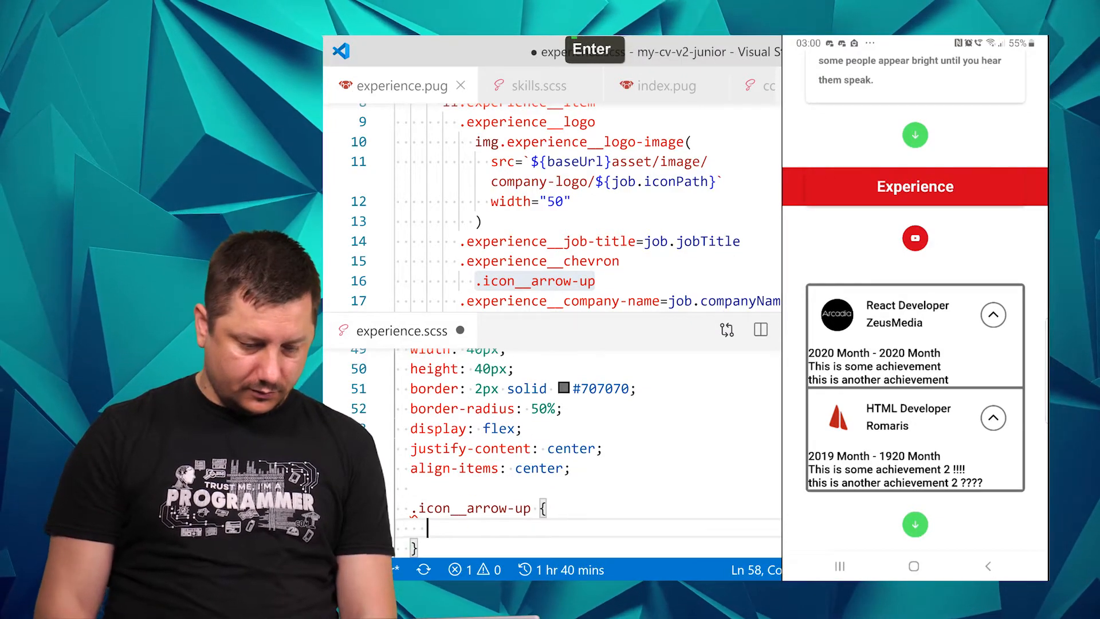
Give .icon__arrow-up transform: rotate(180deg) so the chevron points down
type("tran")
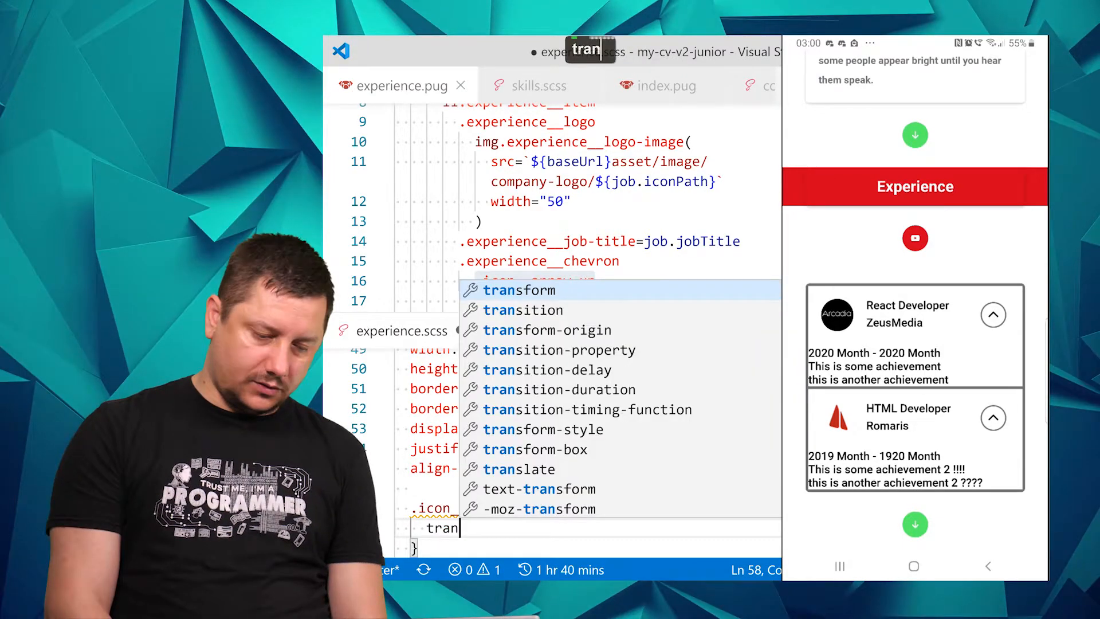
key("Enter")
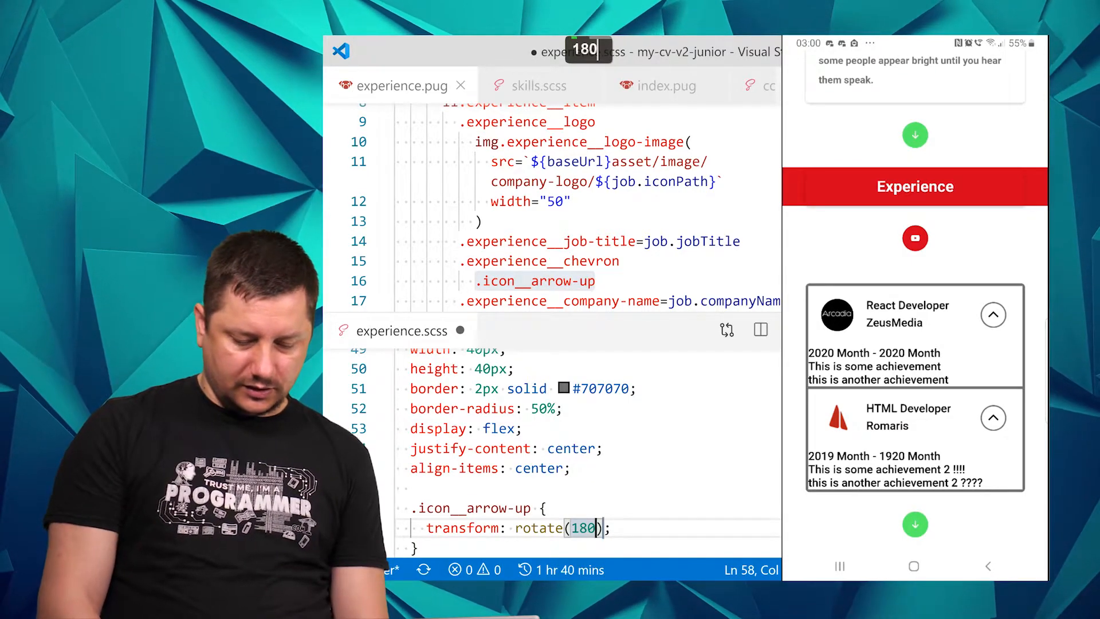
type("deg")
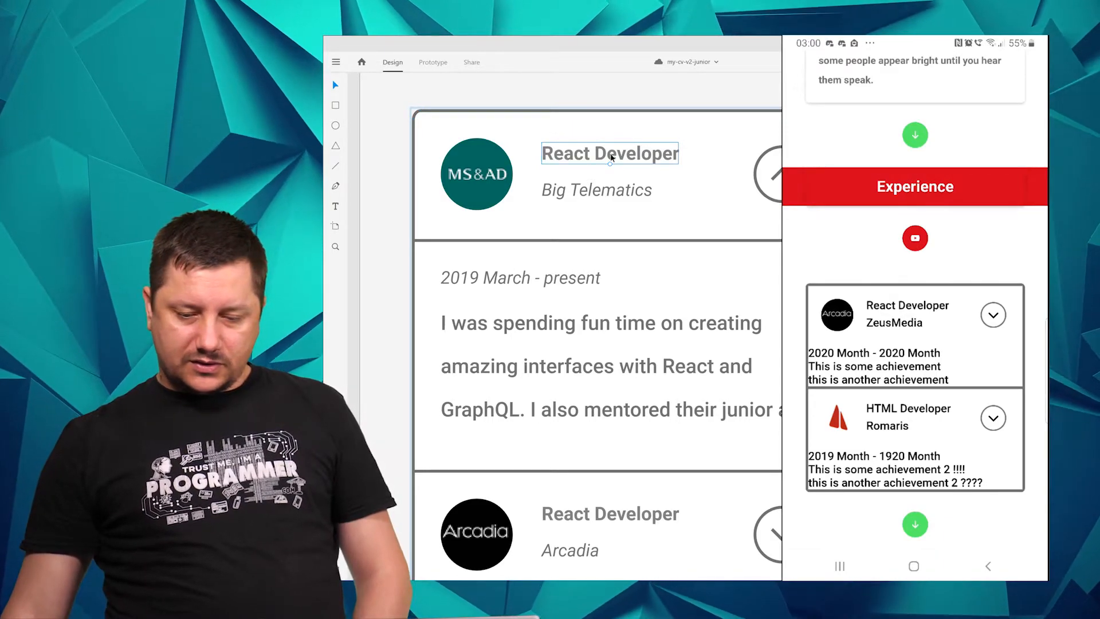
double_click(610, 153)
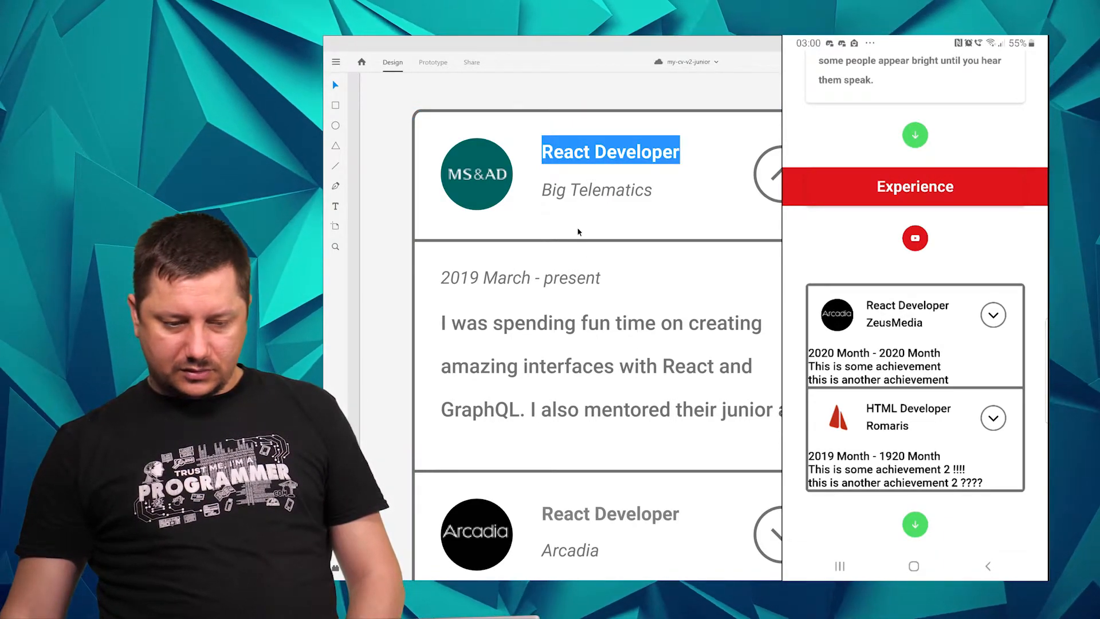
left_click(596, 189)
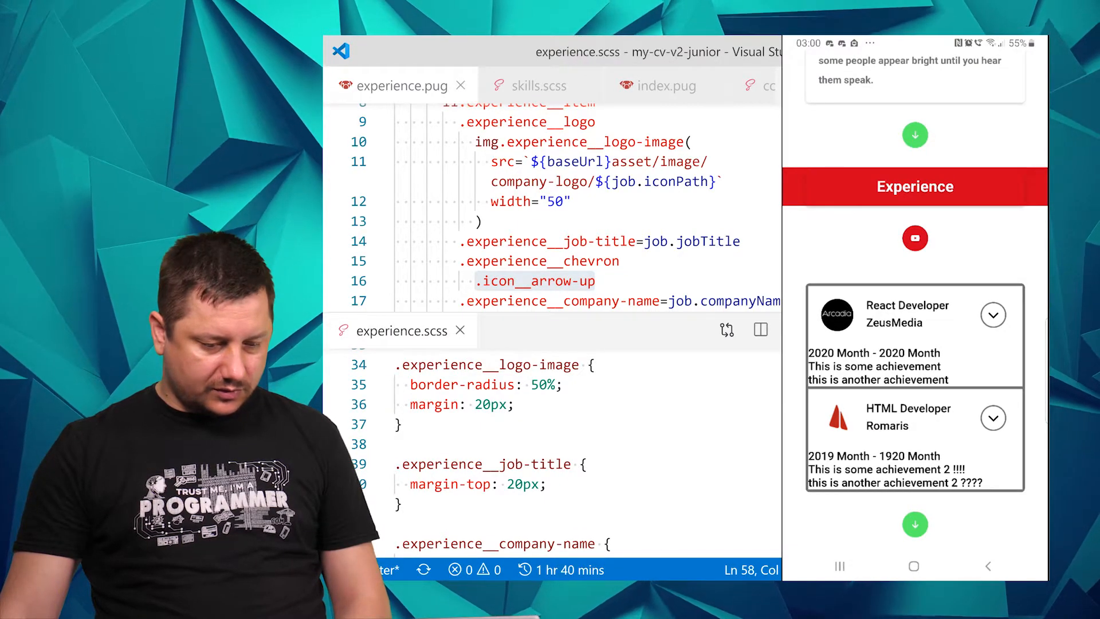
Make job title and company name share a line-height: 20px rule
key("Alt+Shift+Down")
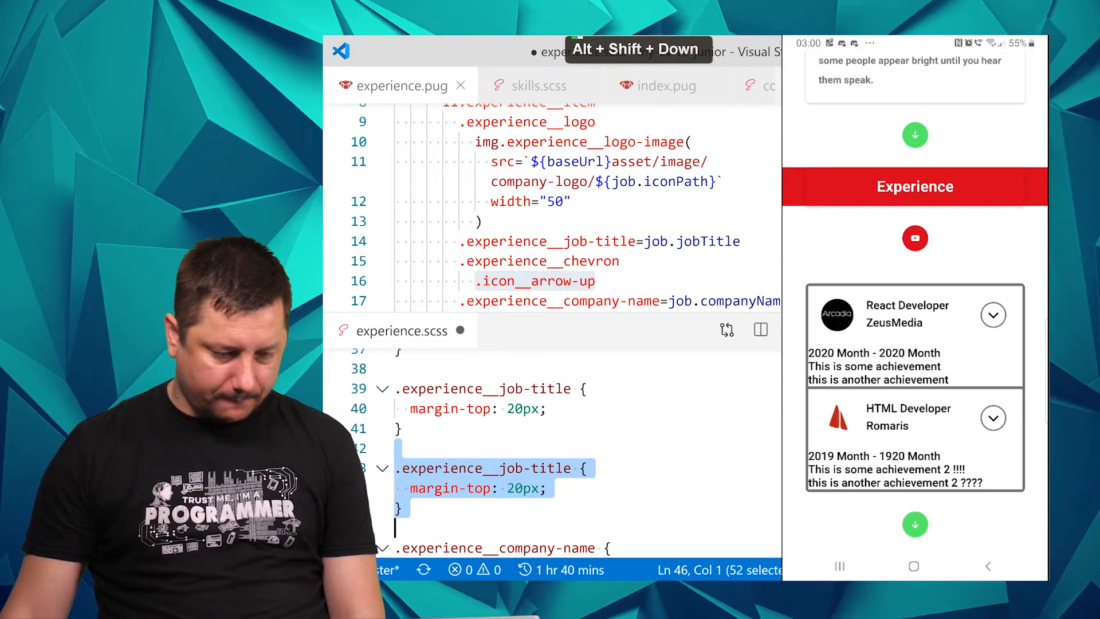
scroll("up", 3)
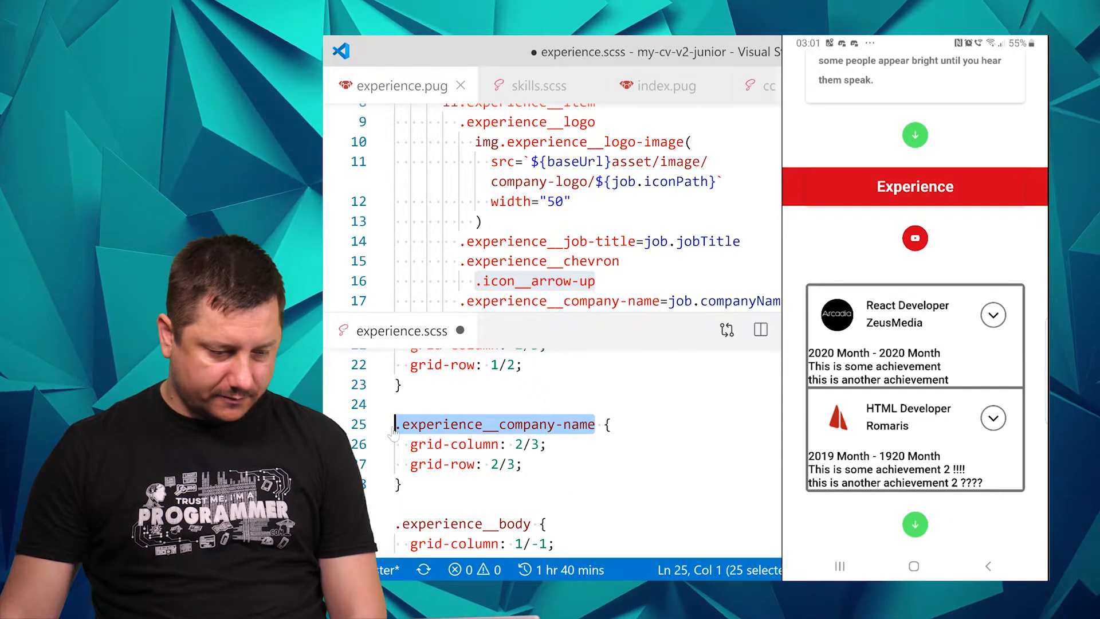
scroll("down", 3)
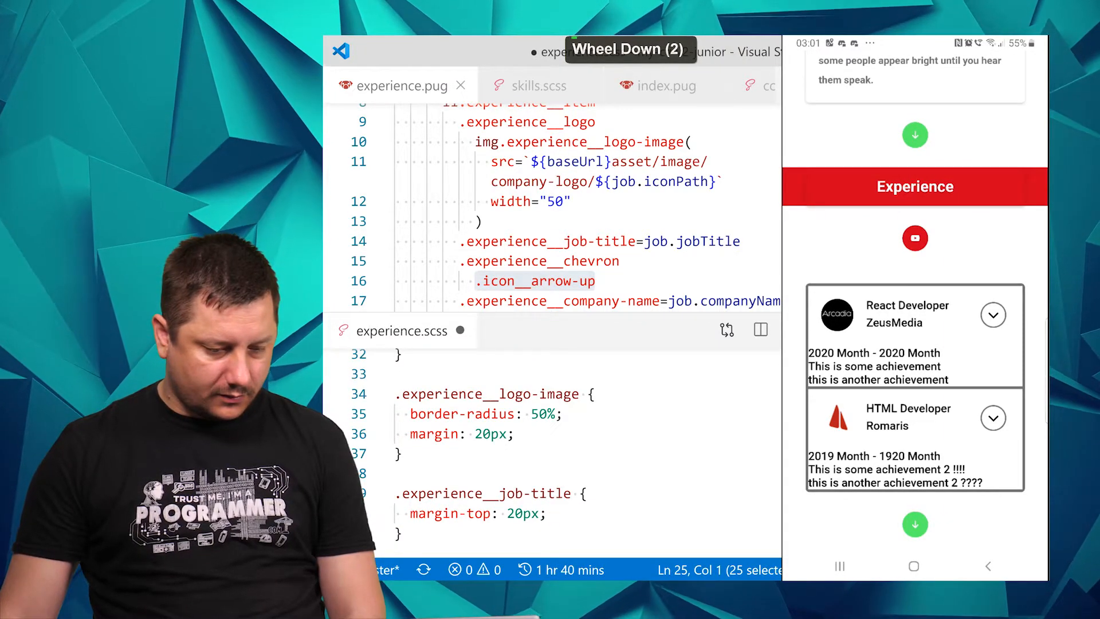
scroll("down", 3)
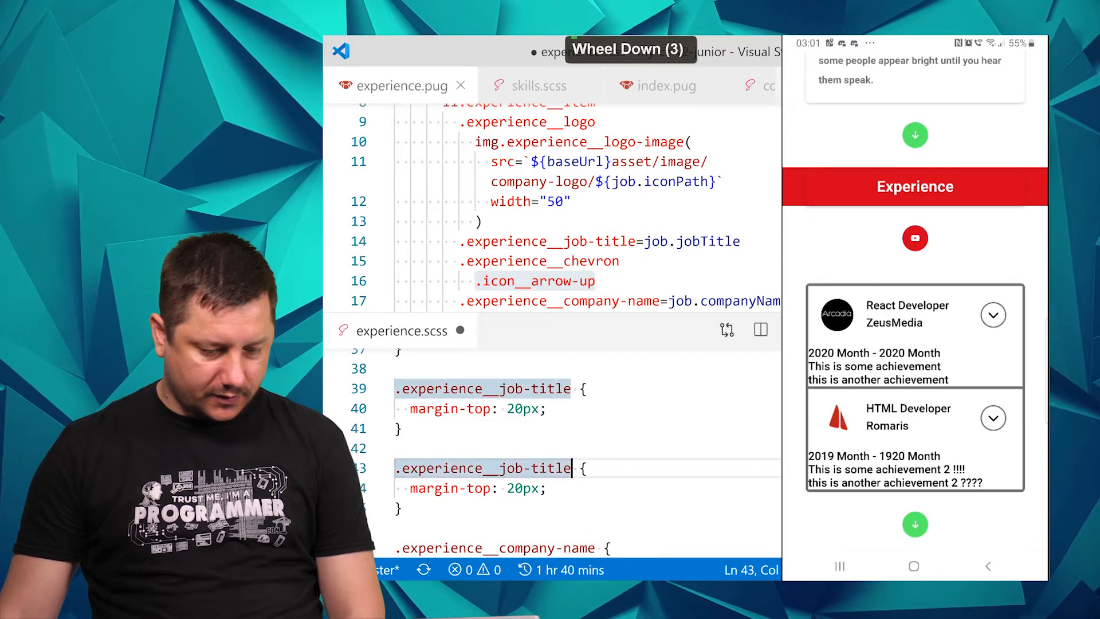
type(",")
type(".experience__company-name {")
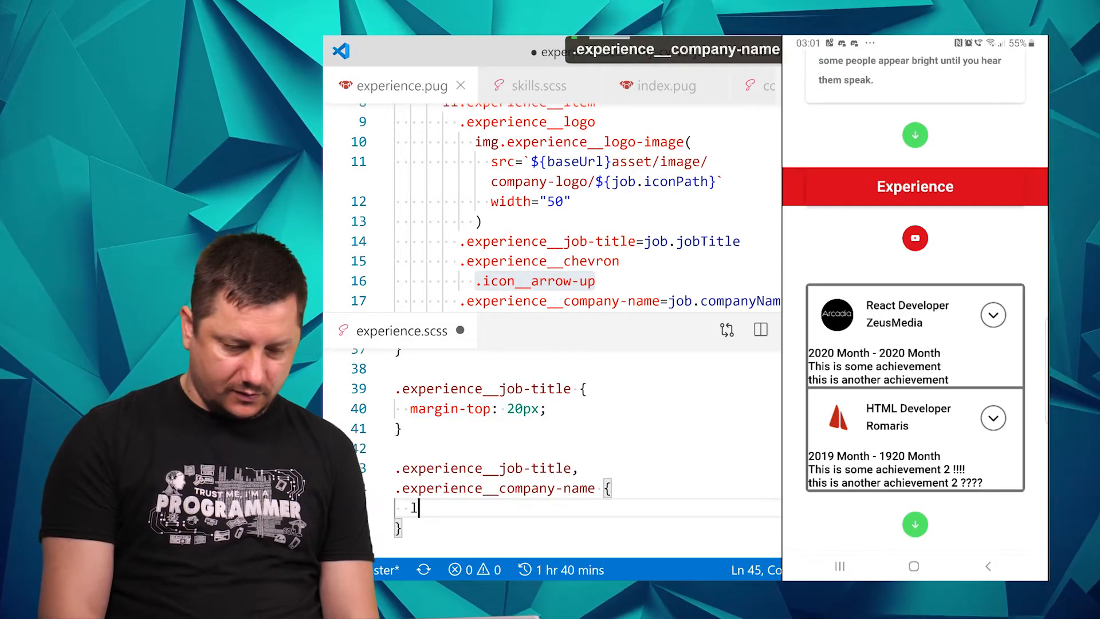
type("ine-height: 20px;")
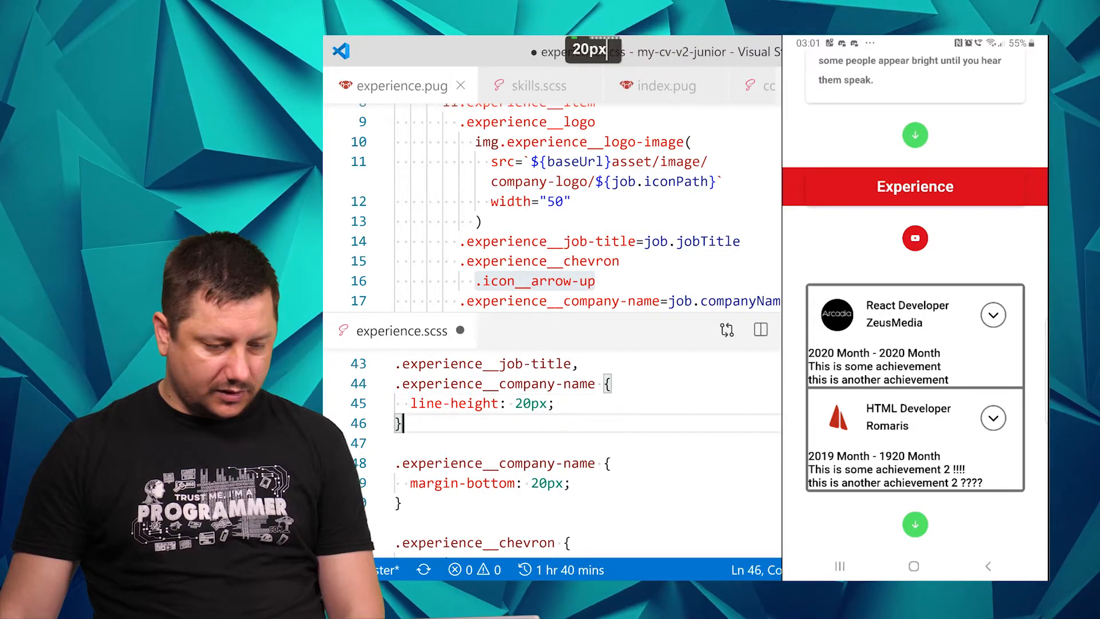
key("ctrl+z")
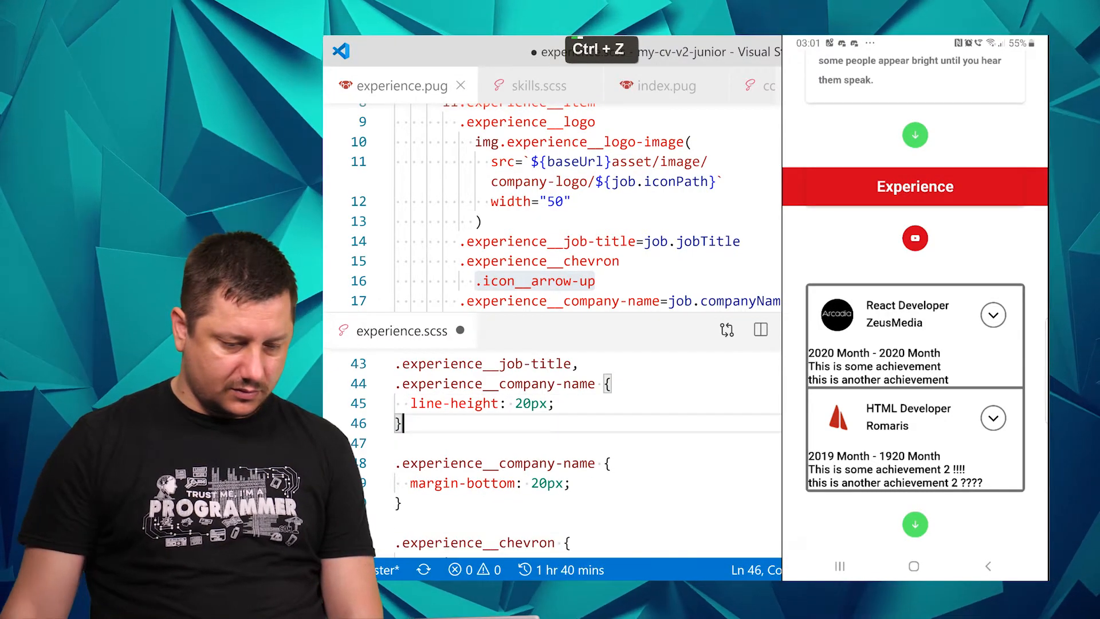
Set .experience__company-name font-style to italic
type("fp")
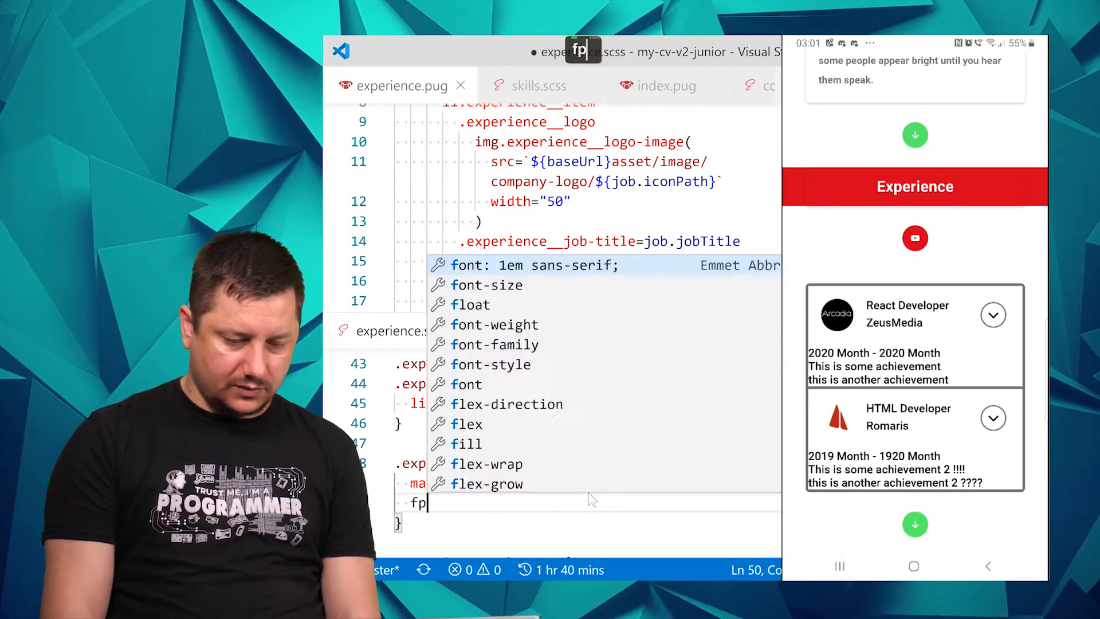
type("s")
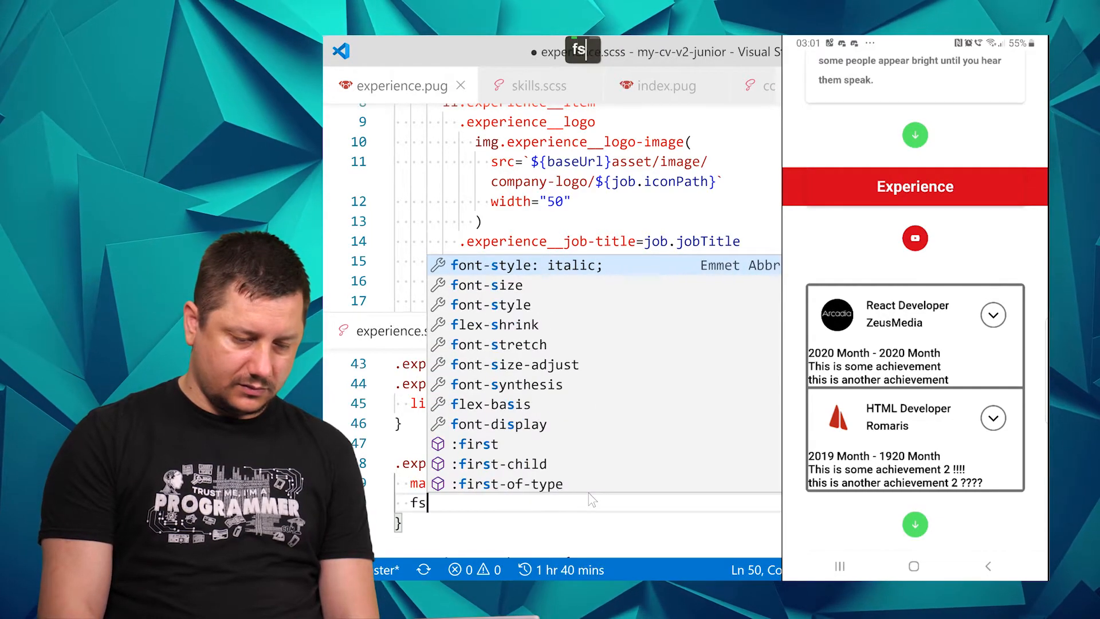
type("t")
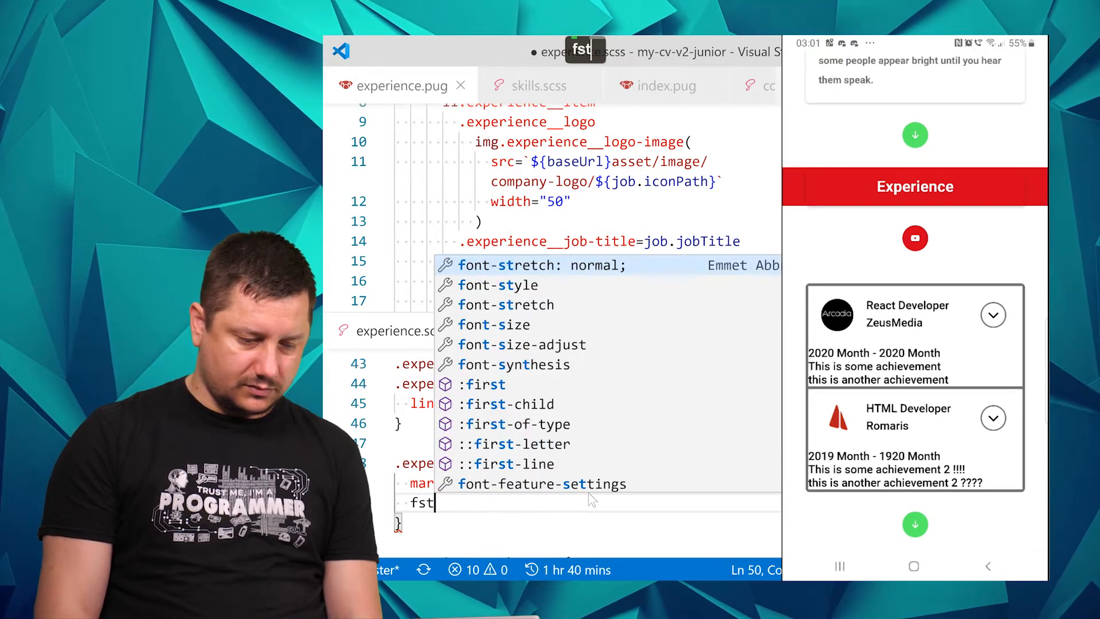
key("Enter")
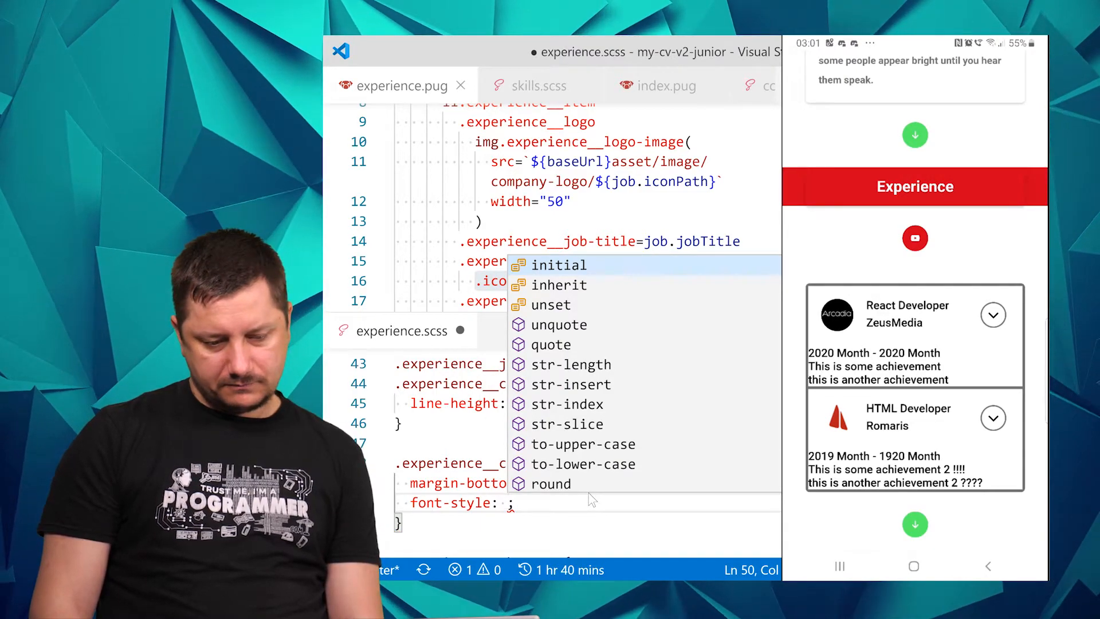
type("i")
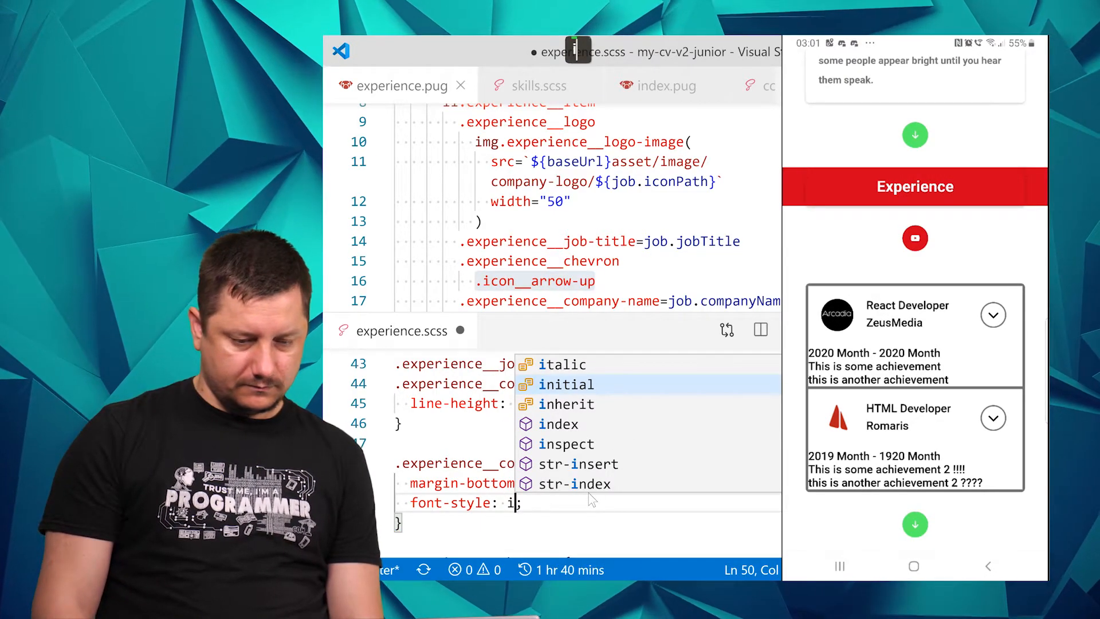
key("Enter")
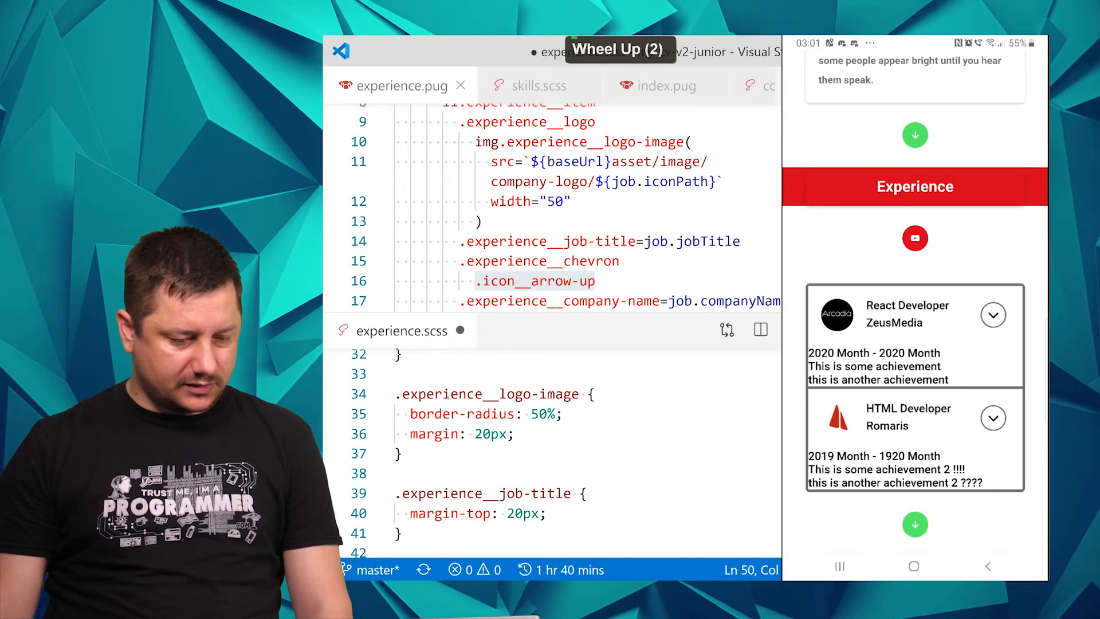
Add font-weight: bold to the .experience__job-title rule
scroll("down", 3)
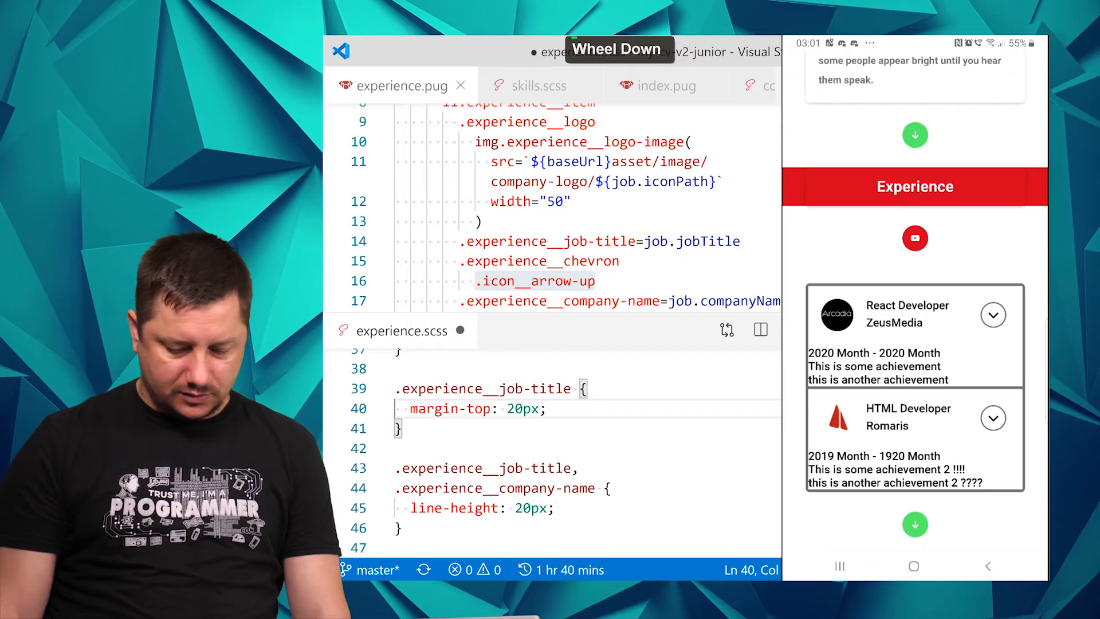
type("f")
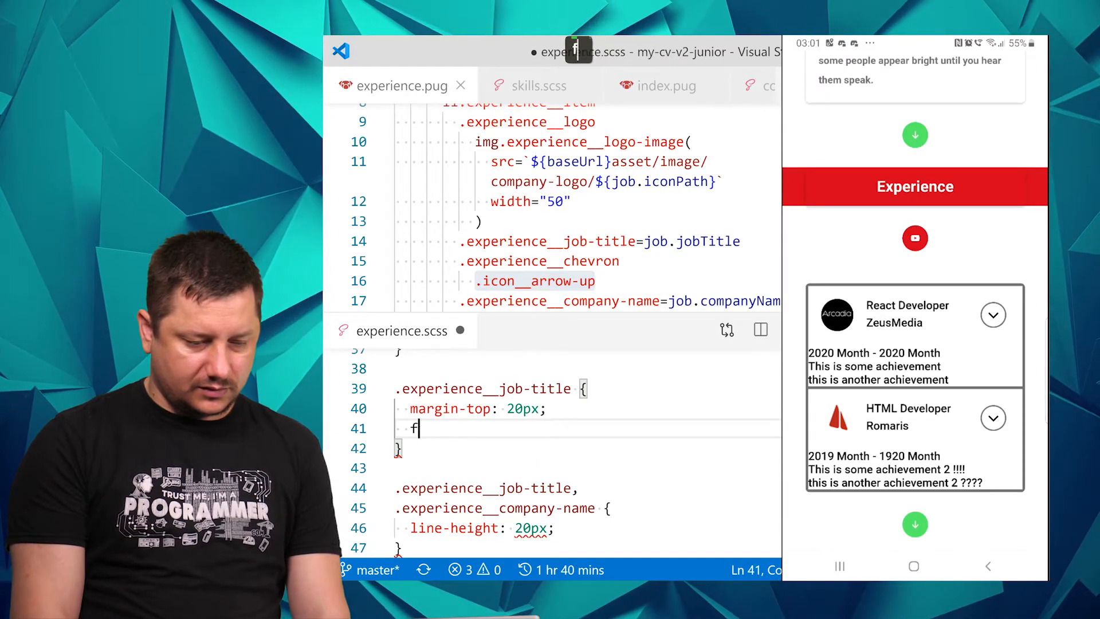
type("wo")
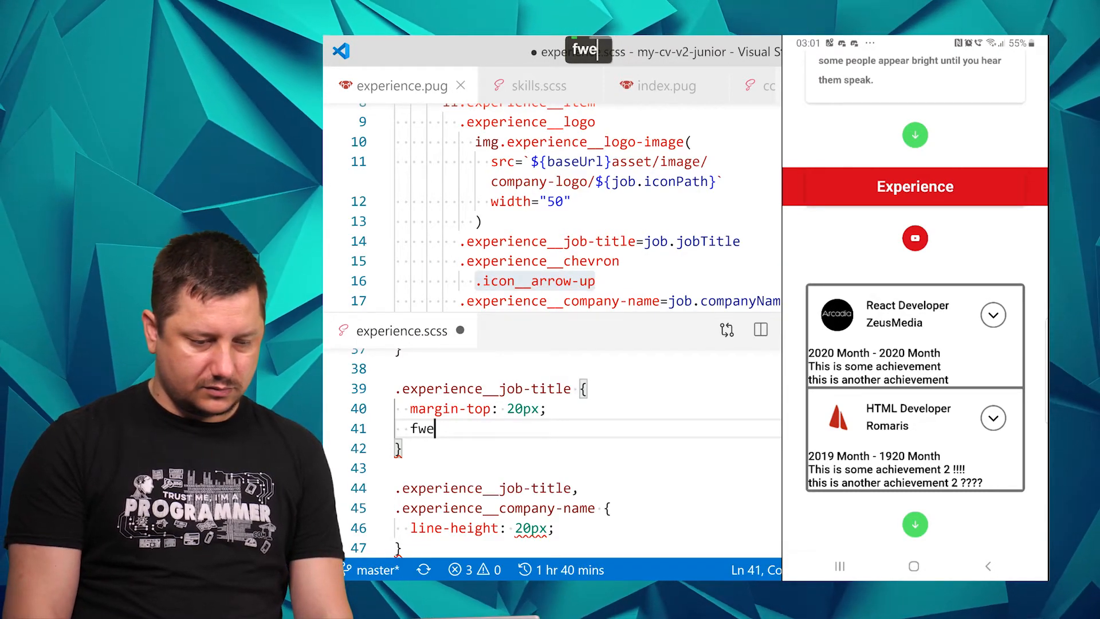
key("Enter")
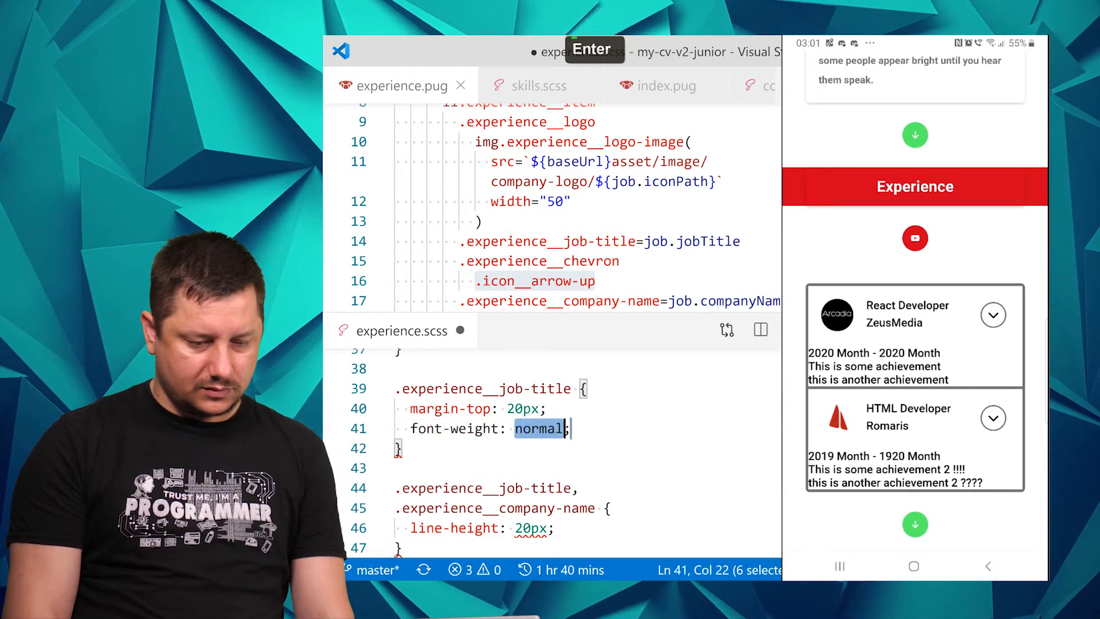
type("bp")
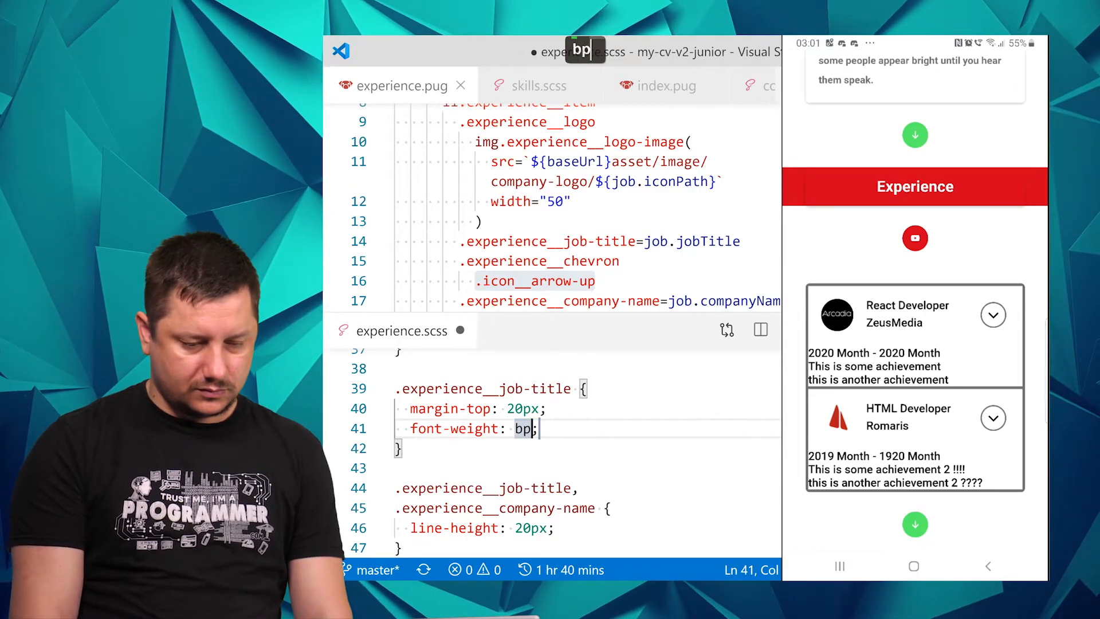
type("old")
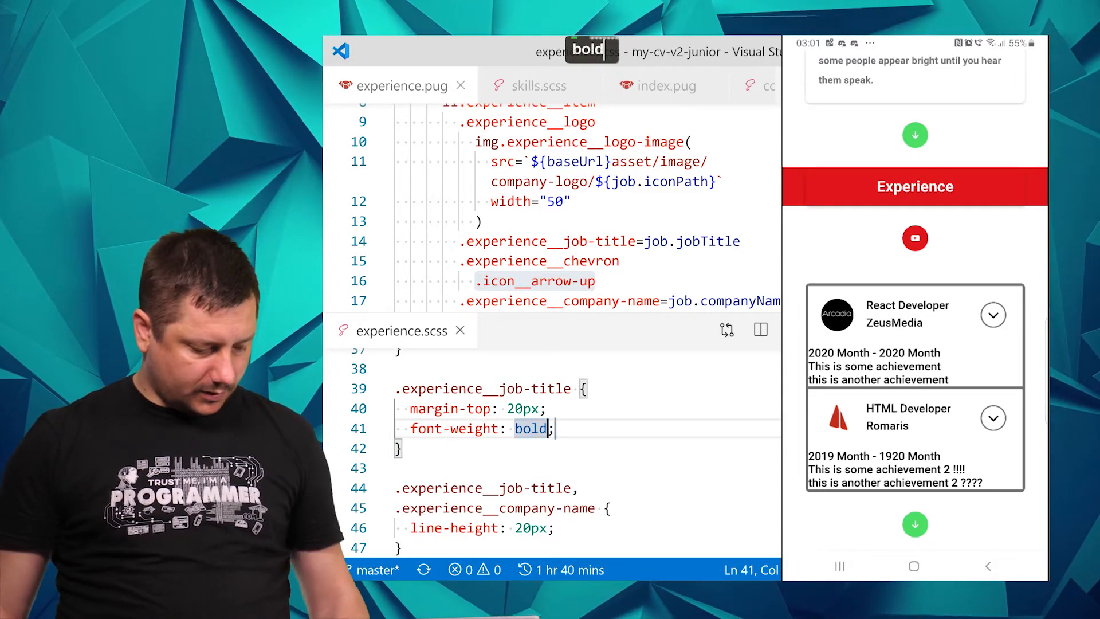